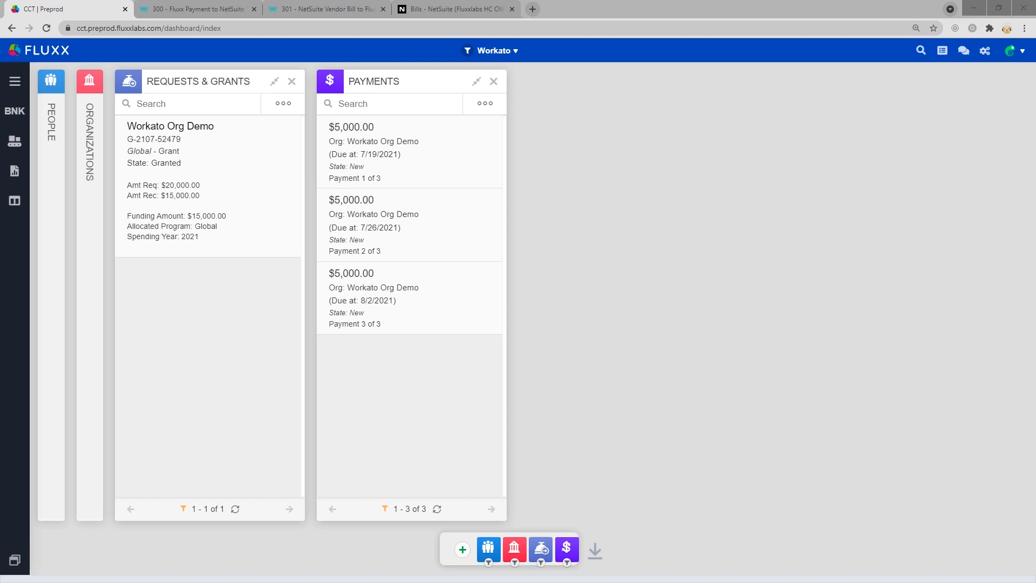
mouse_move(675, 286)
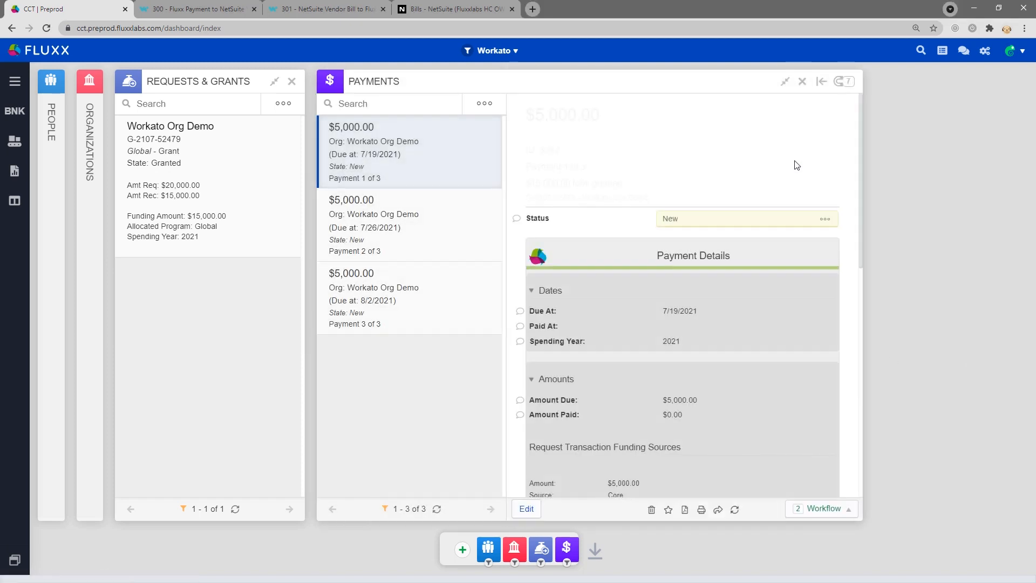
Show grant G-2107-52479 linked to the first $5,000 Workato Org Demo payment
click(844, 81)
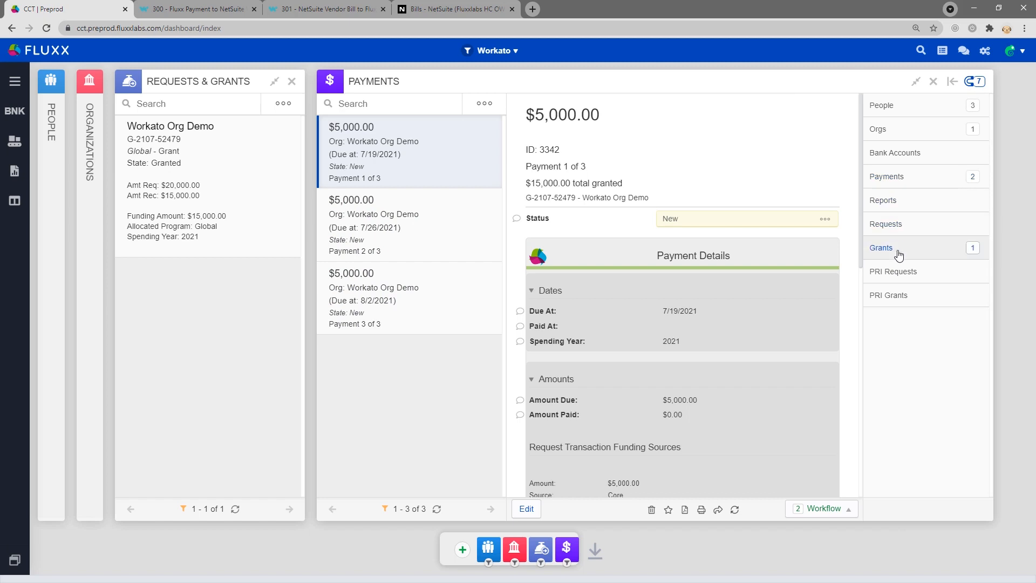
click(880, 248)
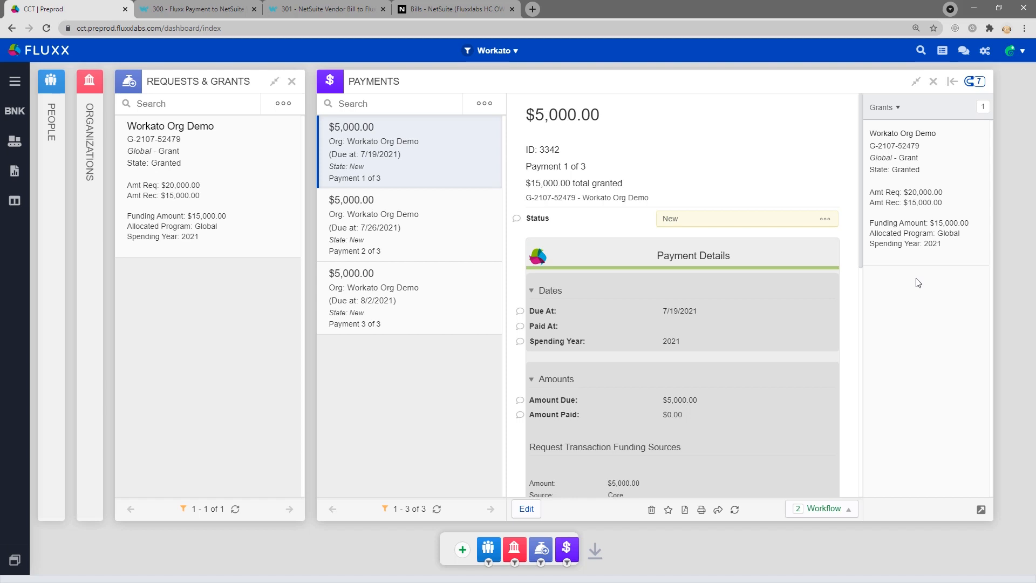
mouse_move(812, 321)
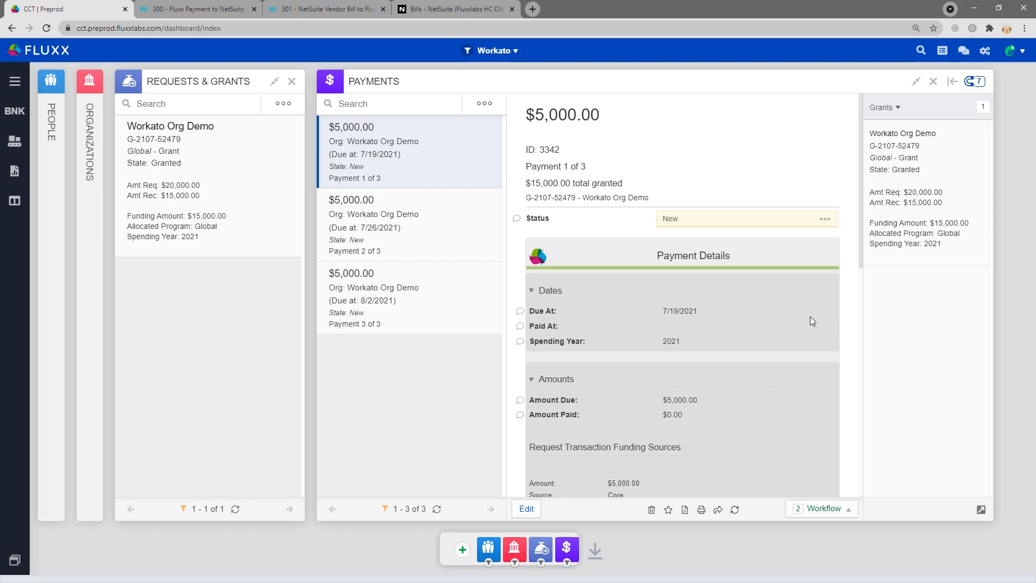
Reveal Intacct/NetSuite details: AP location, department and class 10, project 1, account 5500
scroll(down, 3)
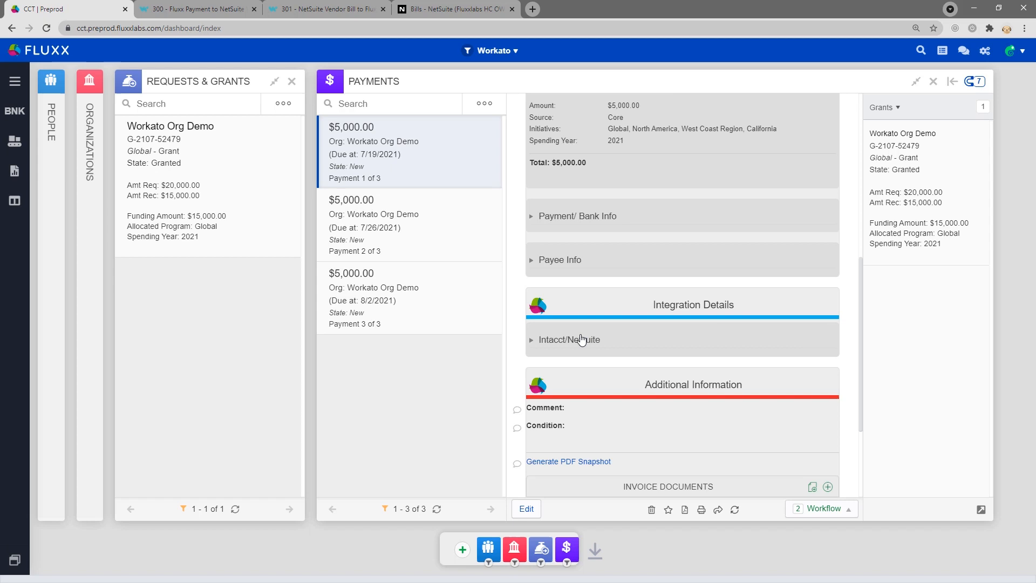
click(568, 338)
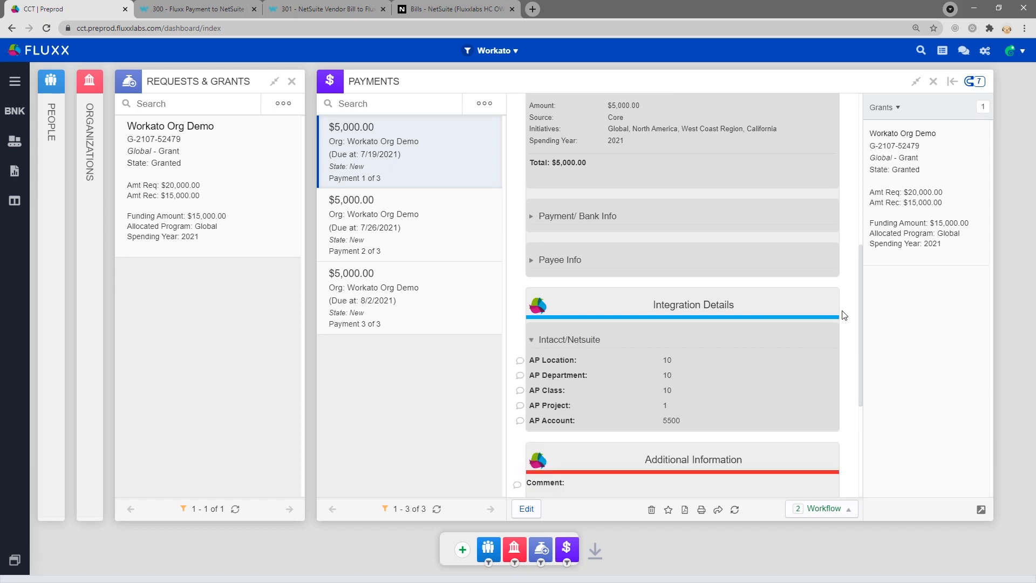
mouse_move(846, 319)
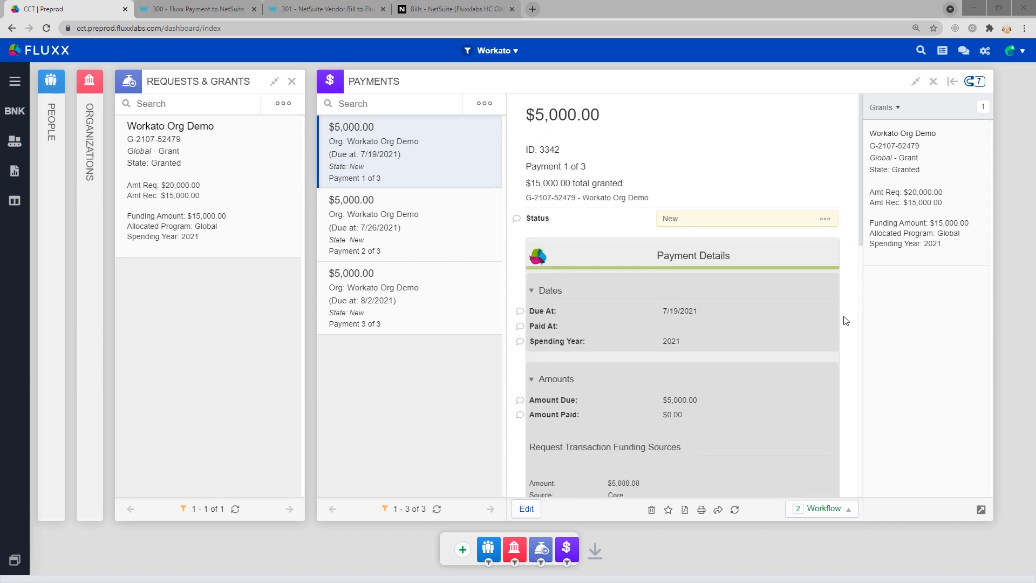
mouse_move(845, 328)
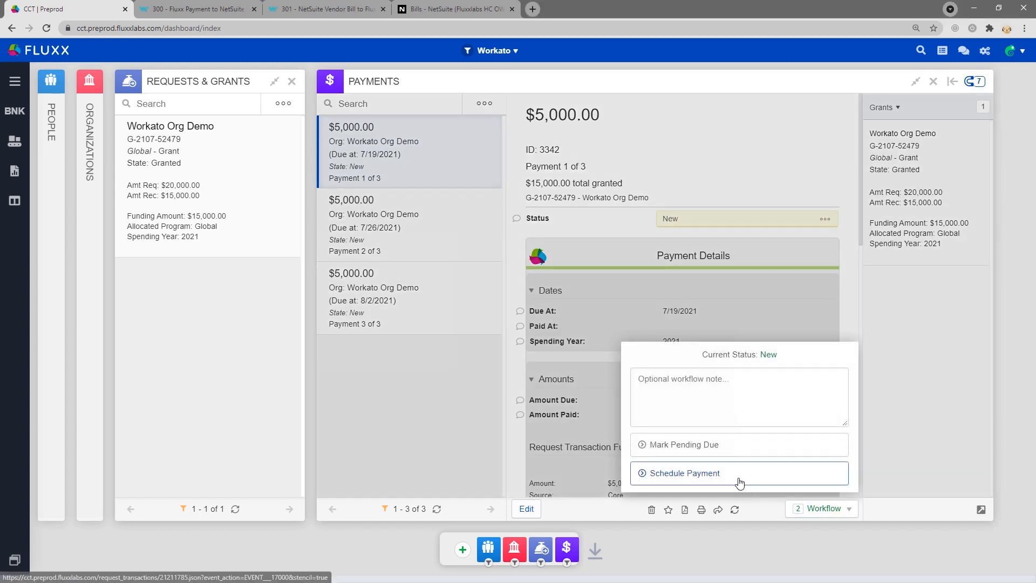
Schedule Payment 1 of 3 via the Workflow Schedule Payment action and confirm
click(683, 472)
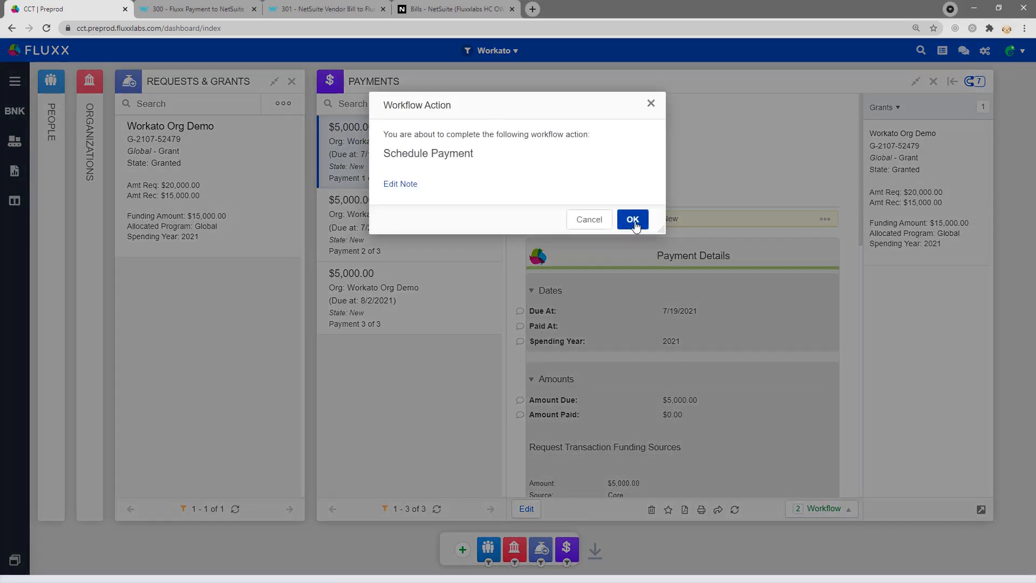
click(632, 219)
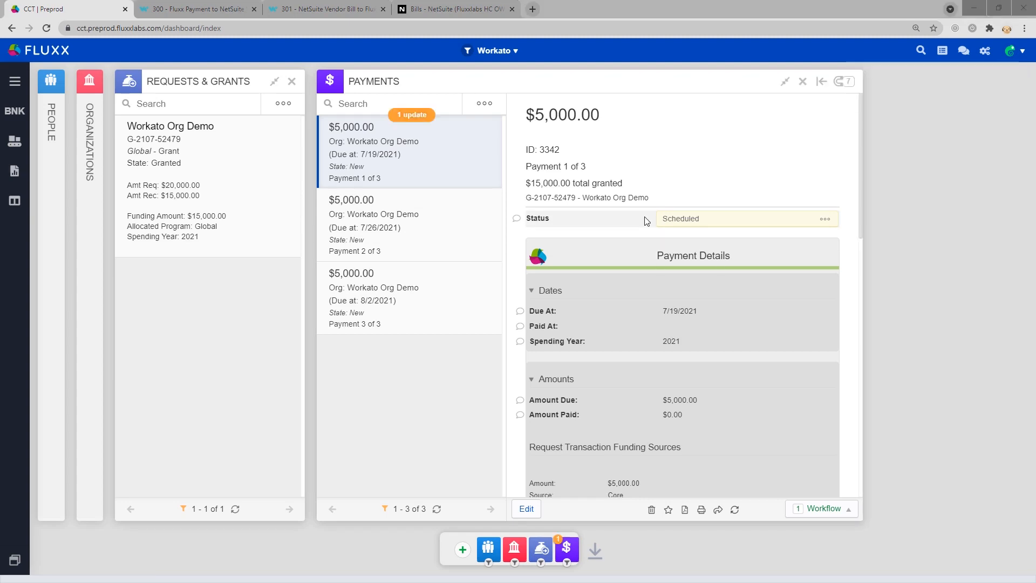
mouse_move(643, 232)
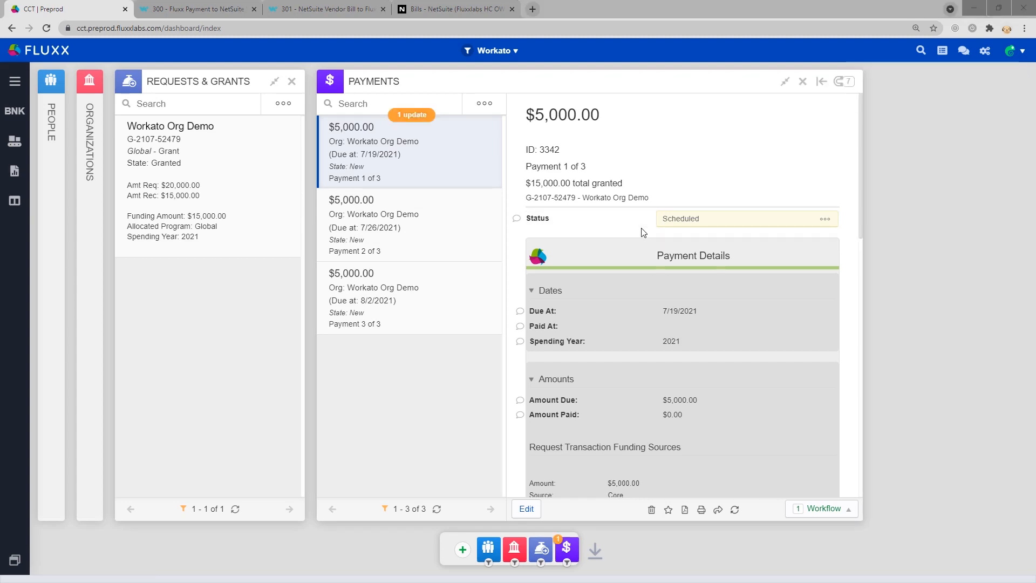
mouse_move(509, 173)
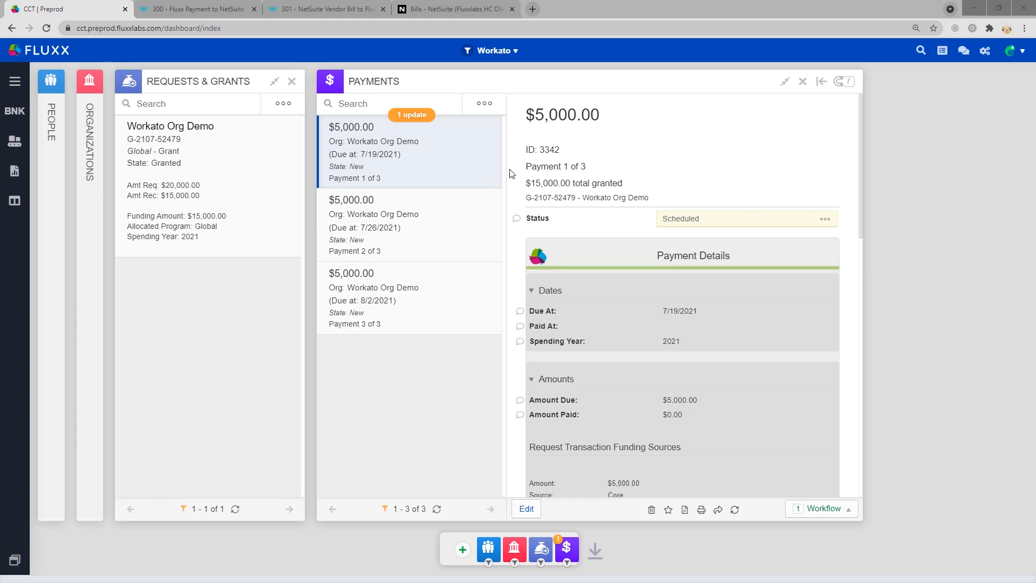
Review the open $5,000 Workato Org Demo bill 3036 in NetSuite
click(452, 9)
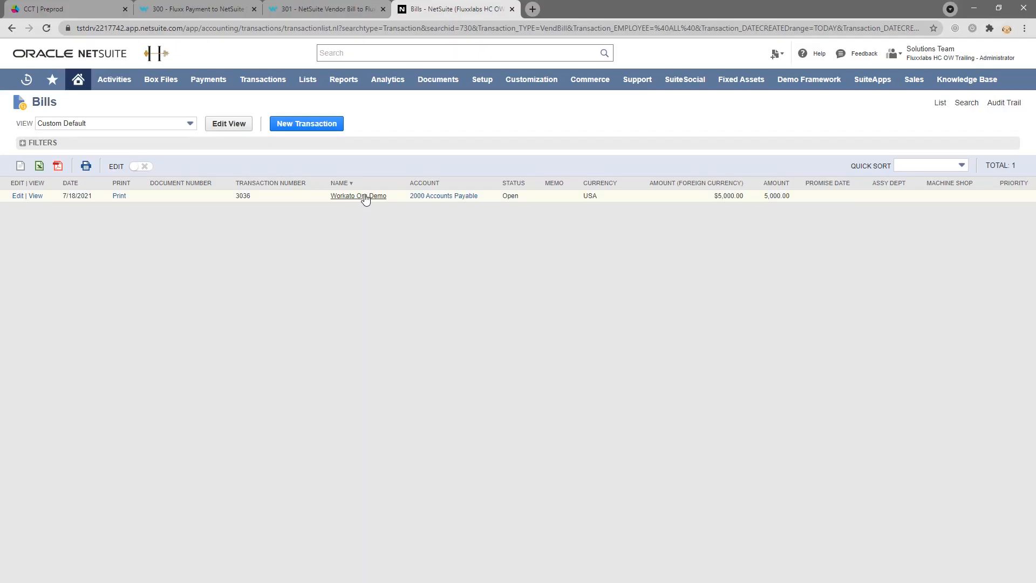
click(358, 195)
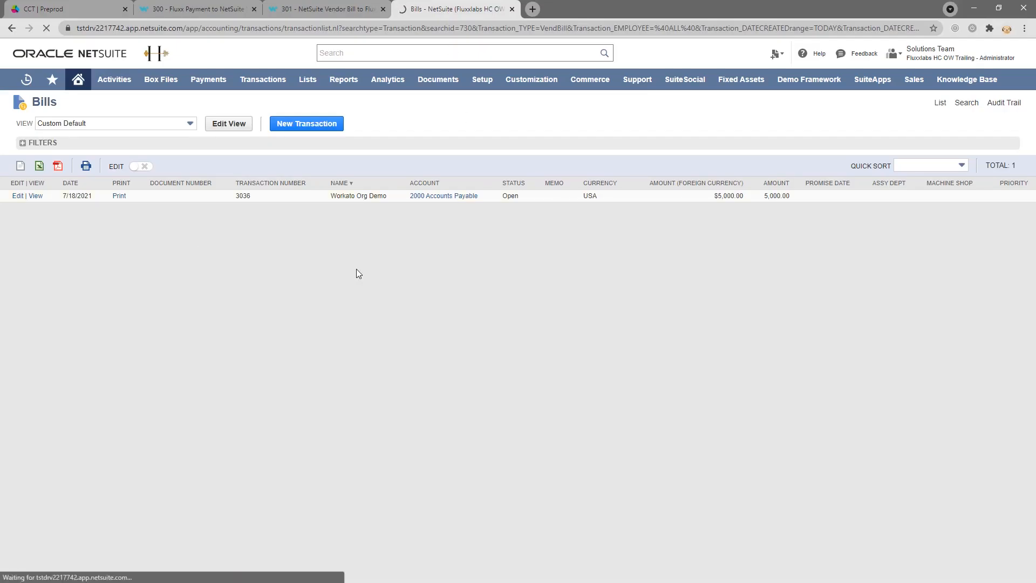
click(35, 195)
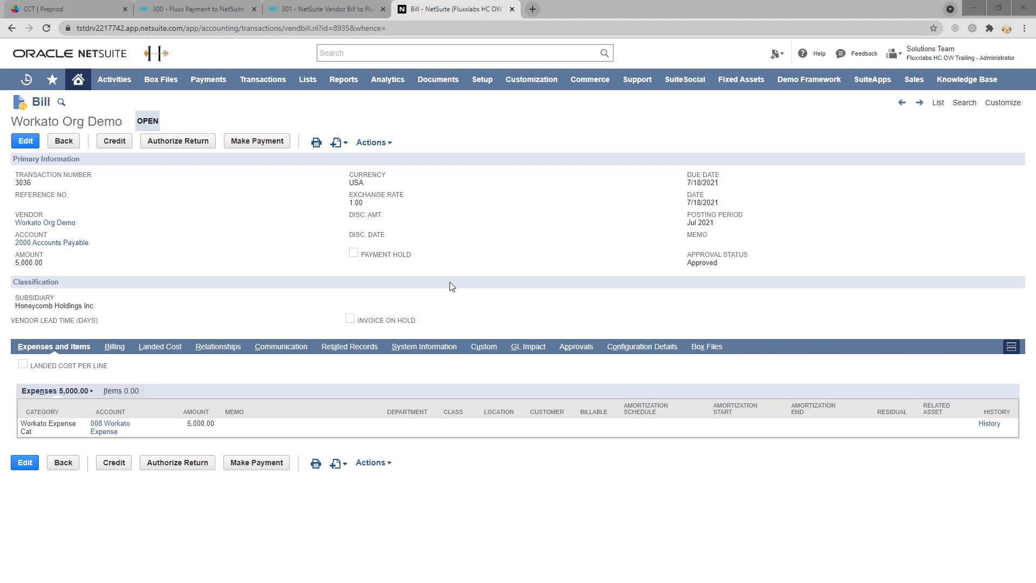
click(194, 9)
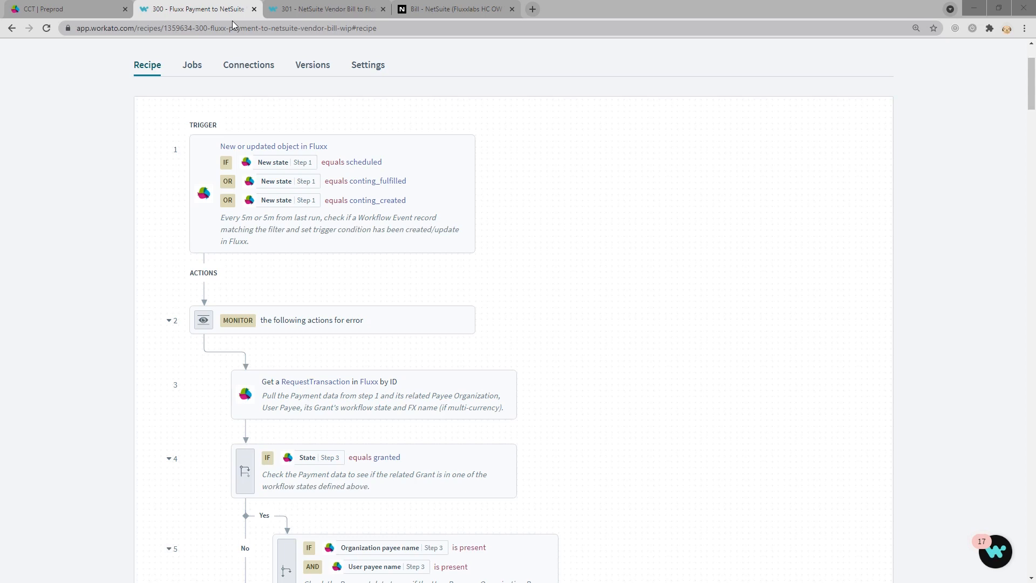
mouse_move(511, 129)
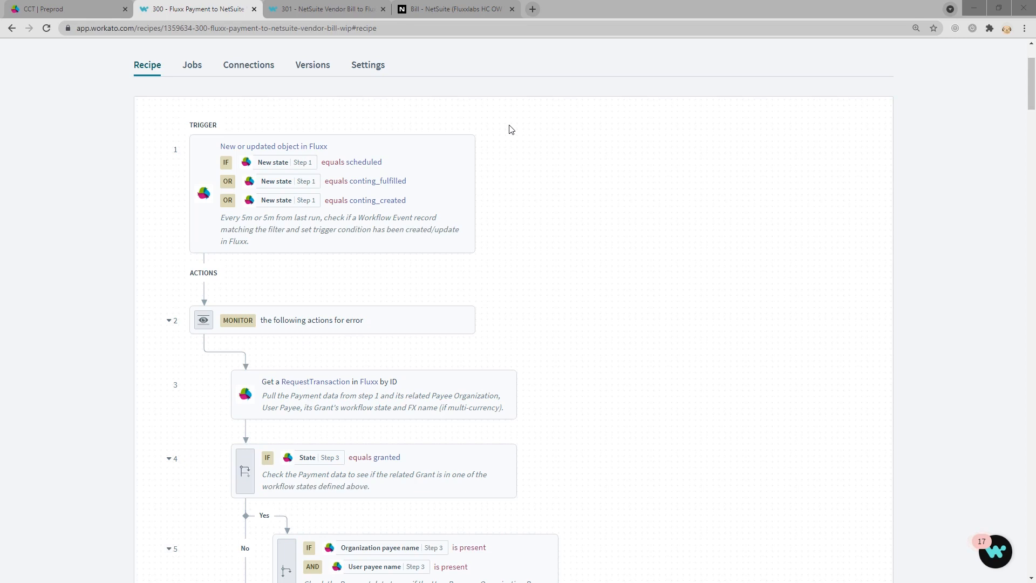
Scroll recipe 300 to its granted-state check, payee conditions and stop-with-error step
scroll(down, 3)
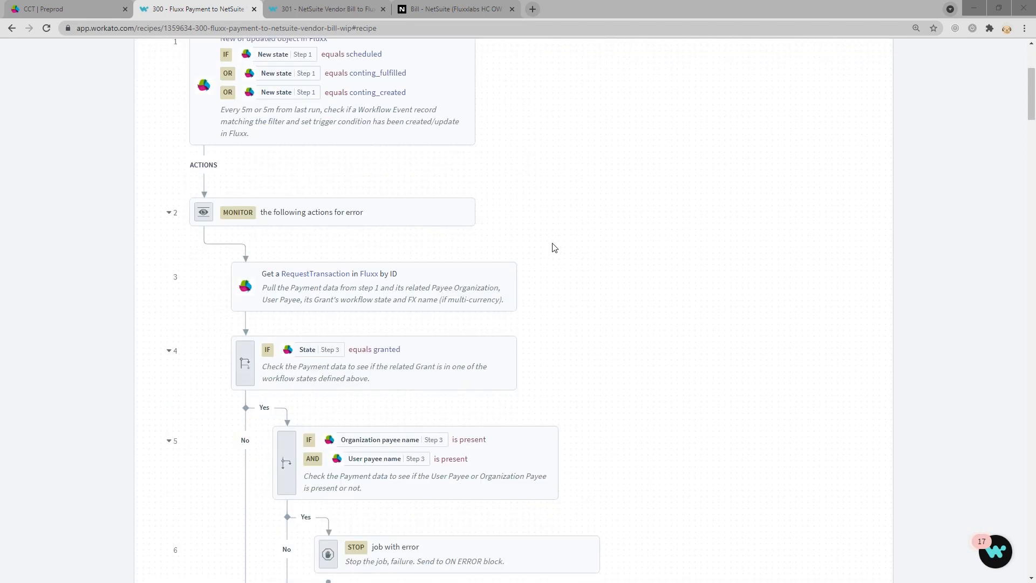
mouse_move(573, 255)
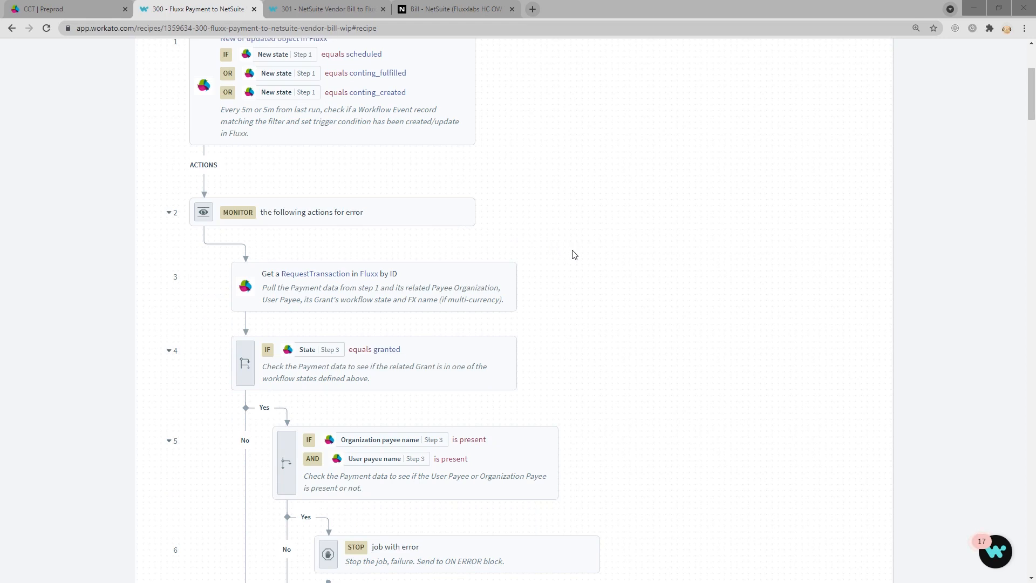
scroll(down, 3)
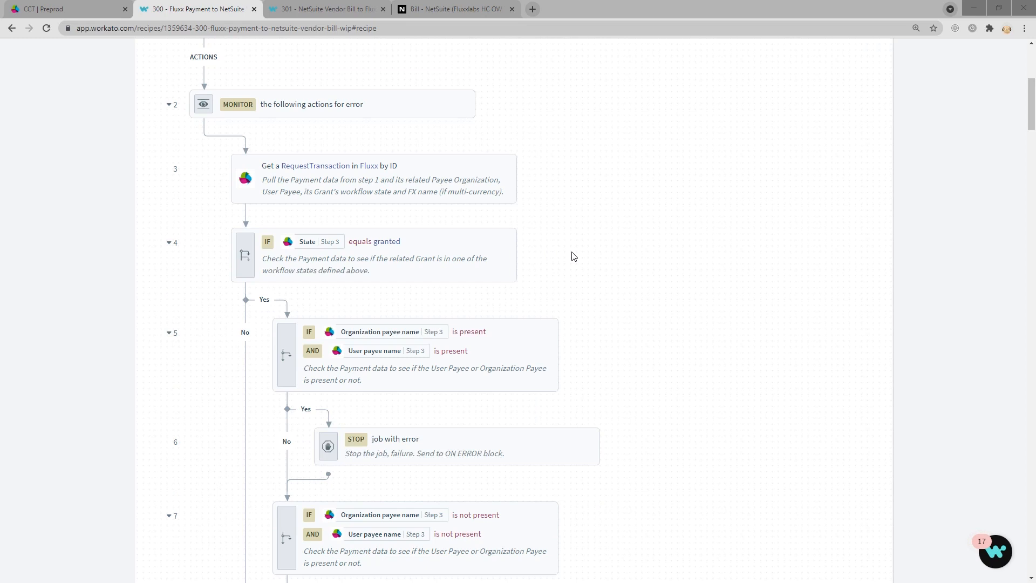
mouse_move(579, 256)
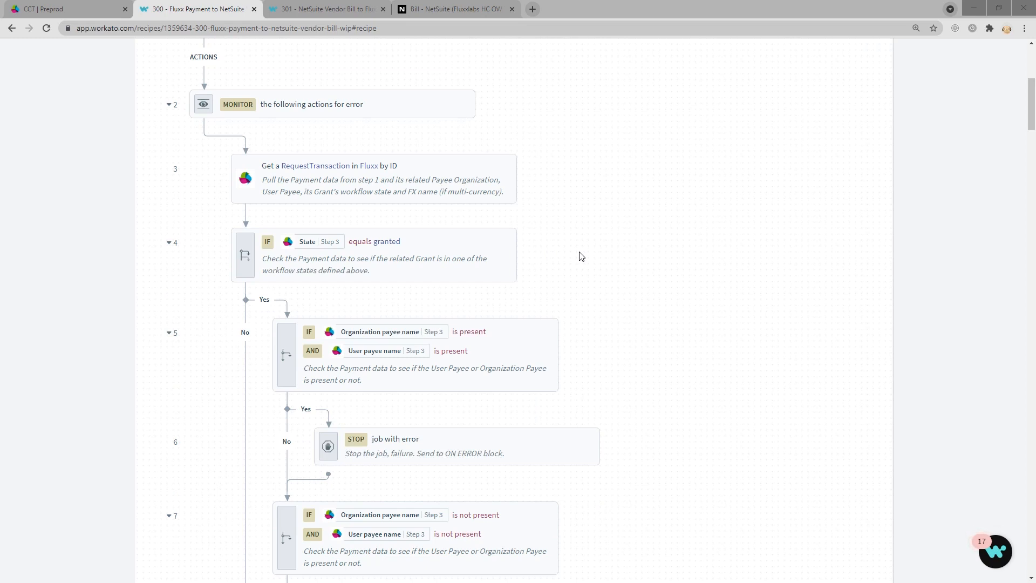
Scroll recipe 300 through the ELSE branch, integration logs and rate-limit check to End
scroll(down, 3)
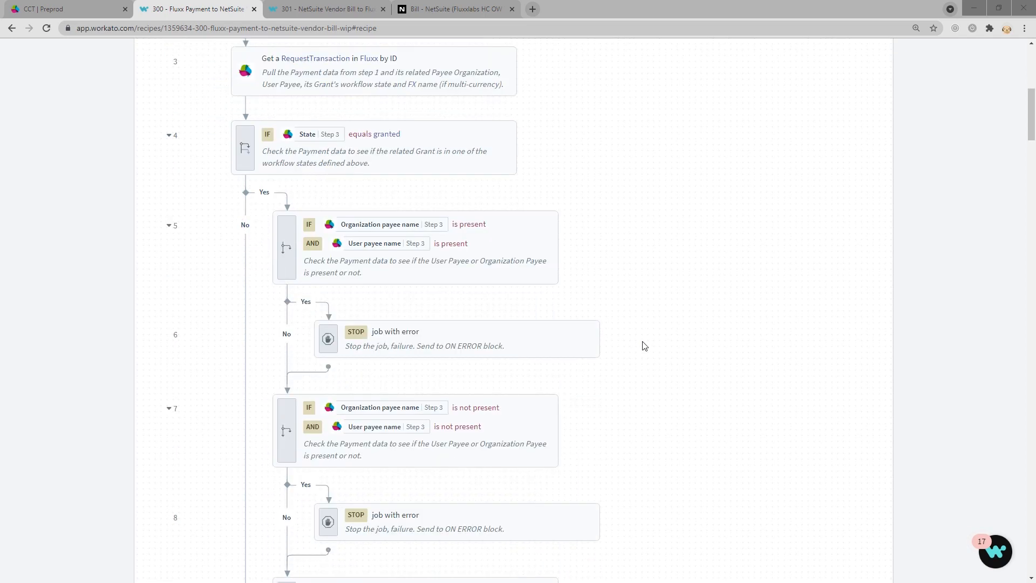
scroll(down, 3)
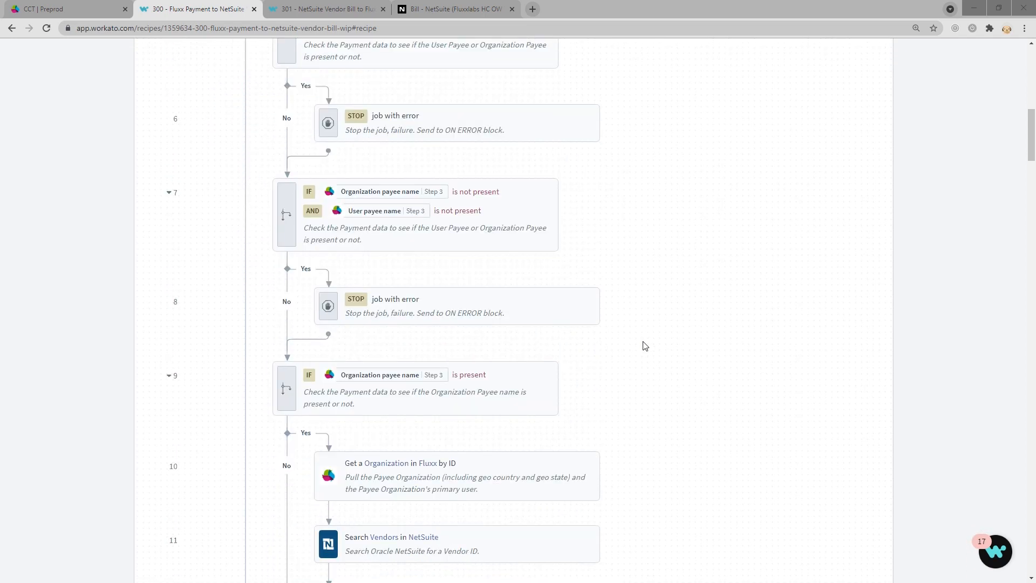
scroll(down, 3)
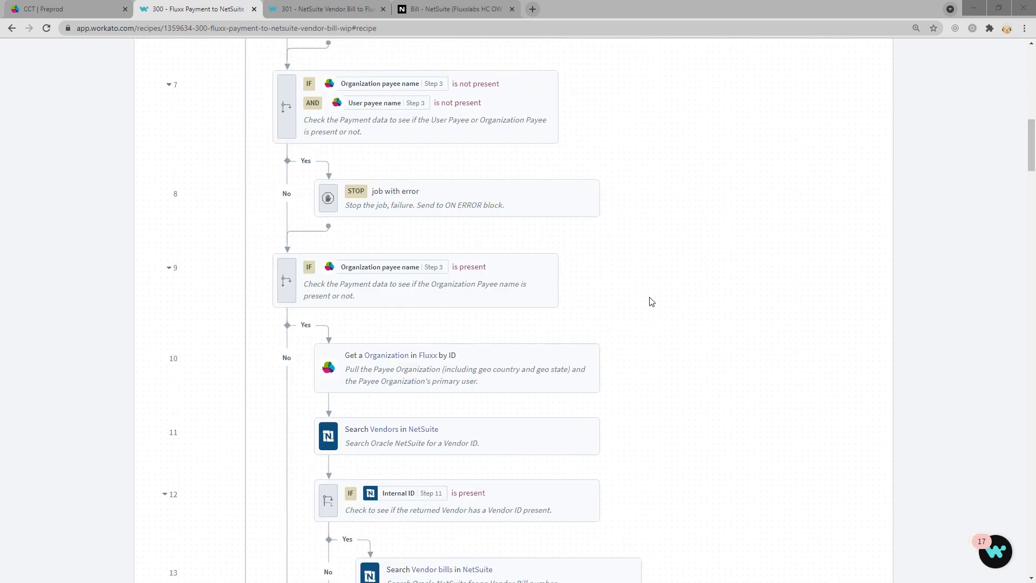
mouse_move(646, 280)
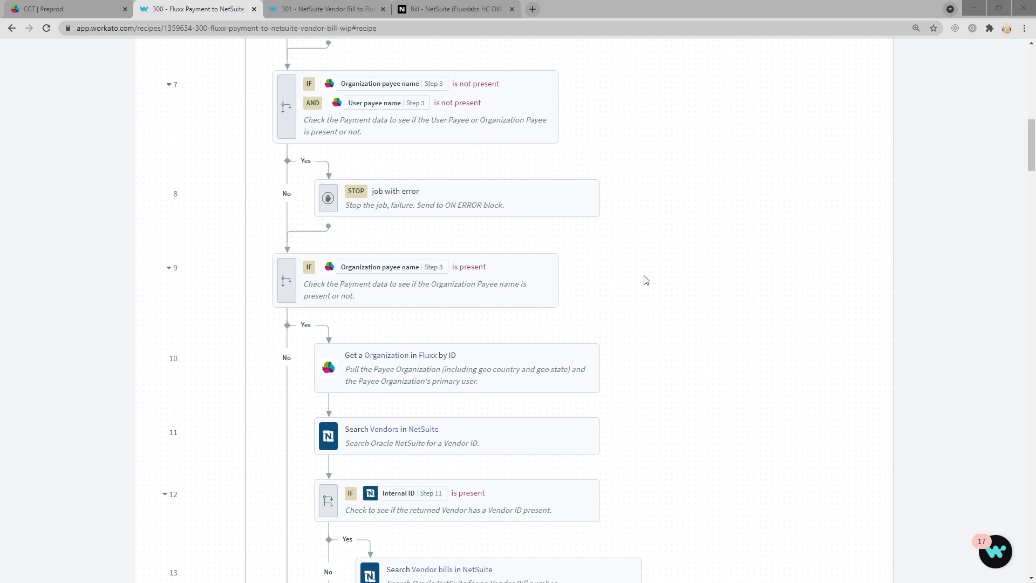
scroll(down, 3)
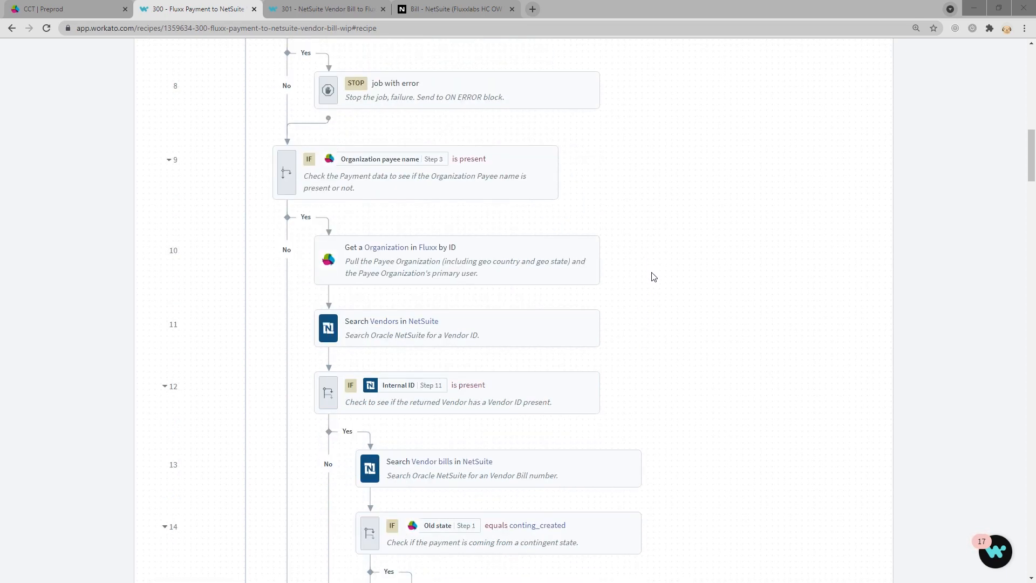
mouse_move(653, 253)
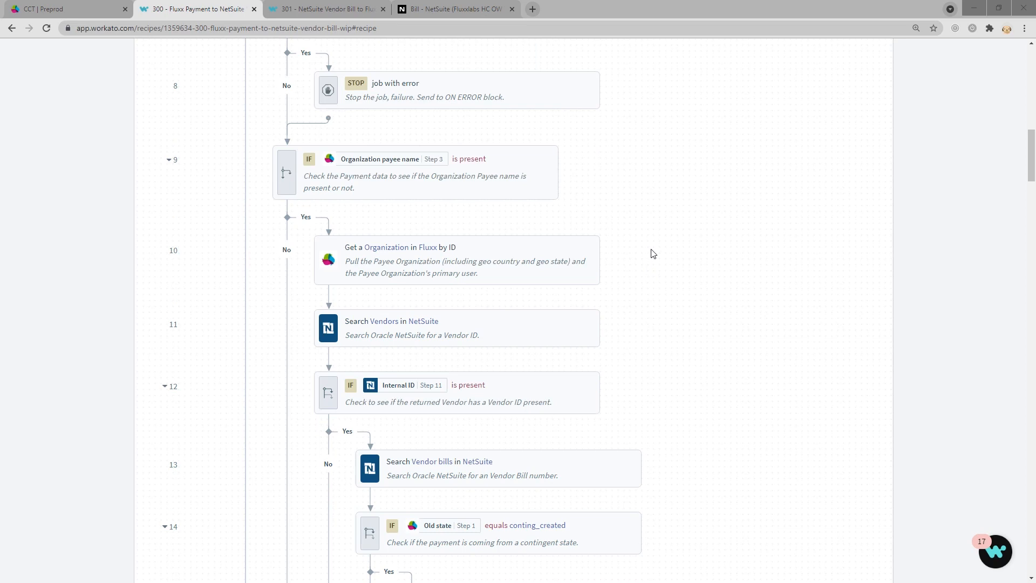
scroll(down, 3)
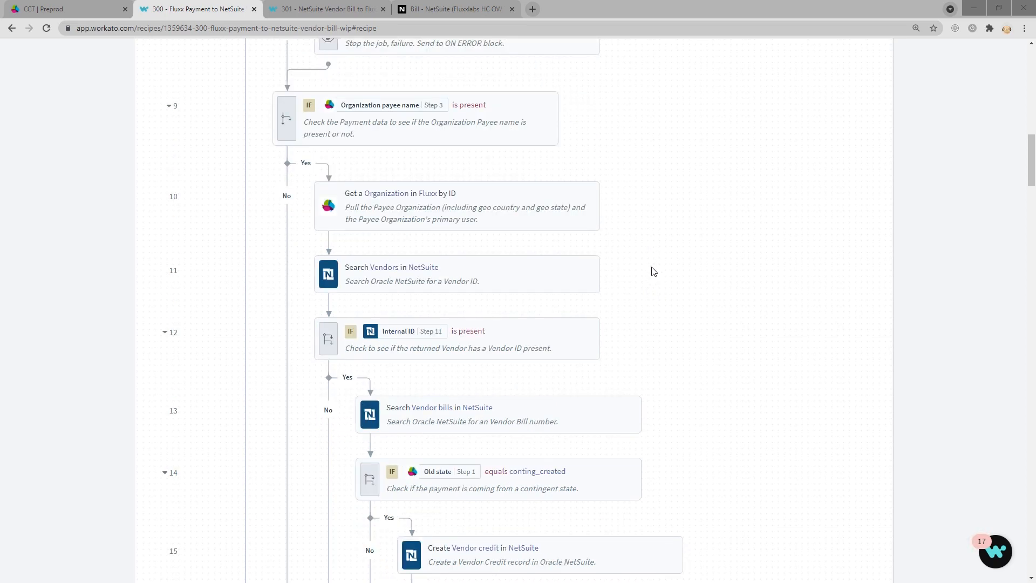
scroll(down, 3)
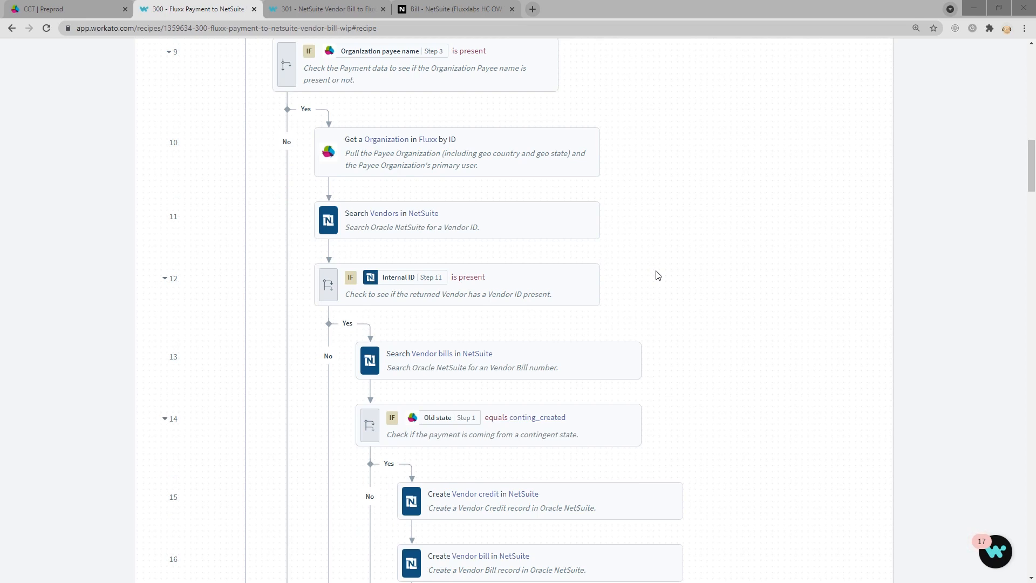
scroll(down, 3)
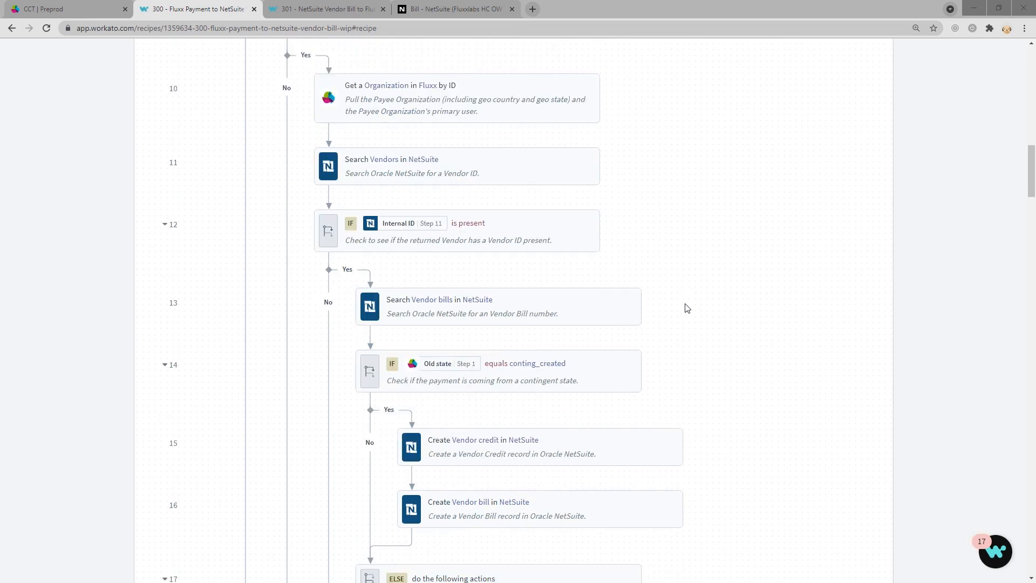
mouse_move(685, 313)
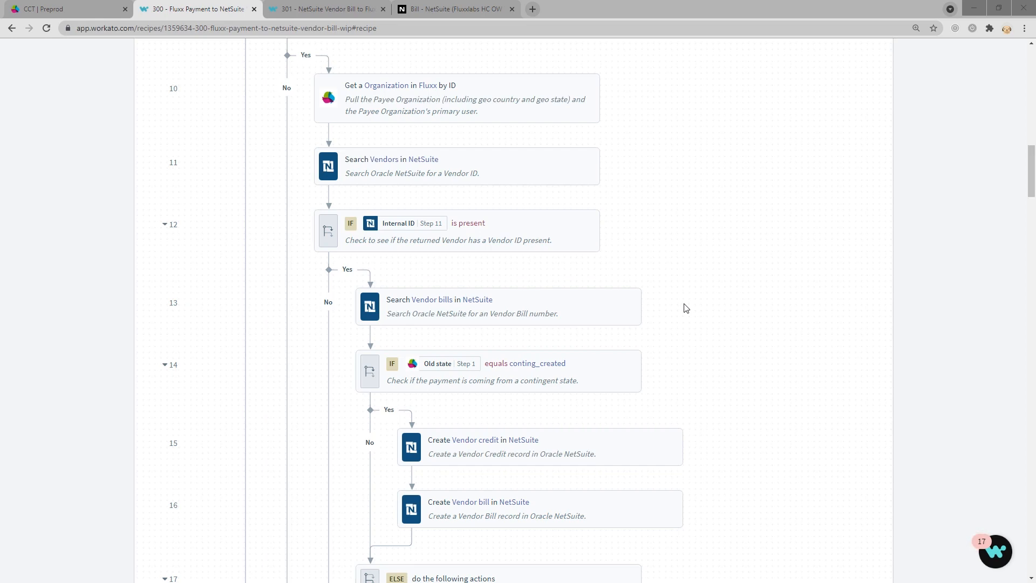
mouse_move(689, 308)
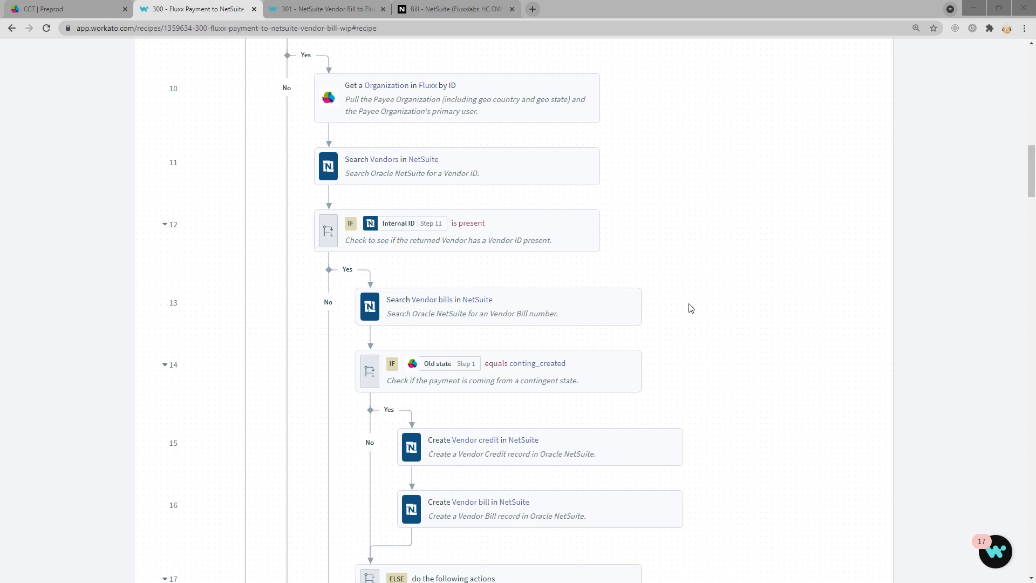
scroll(down, 3)
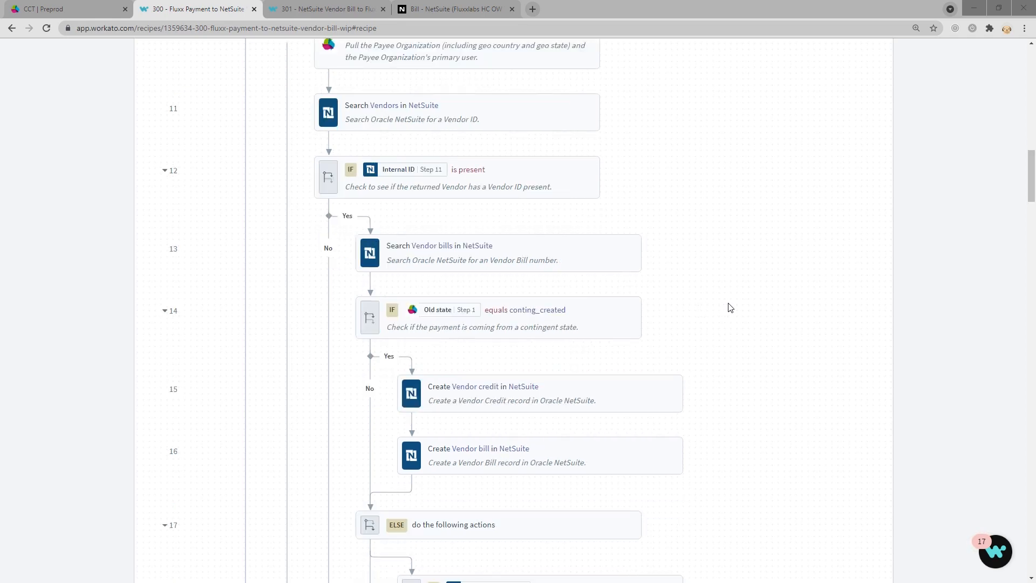
scroll(down, 3)
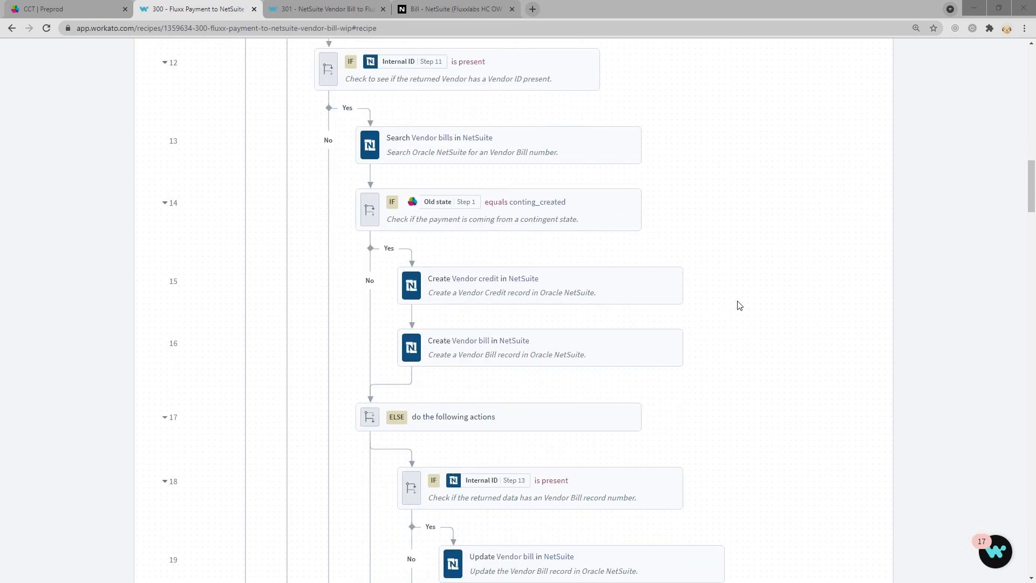
scroll(down, 3)
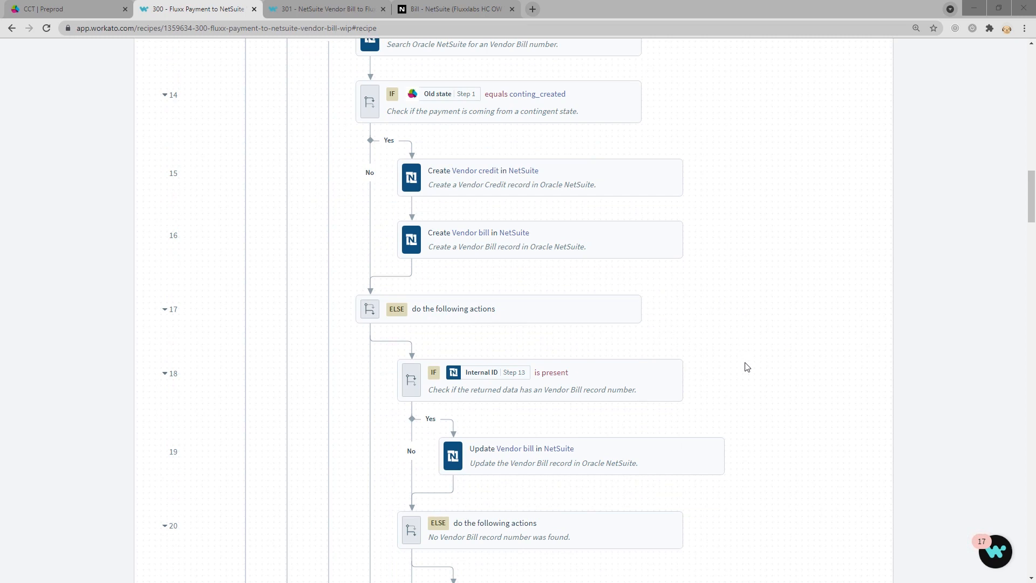
scroll(down, 3)
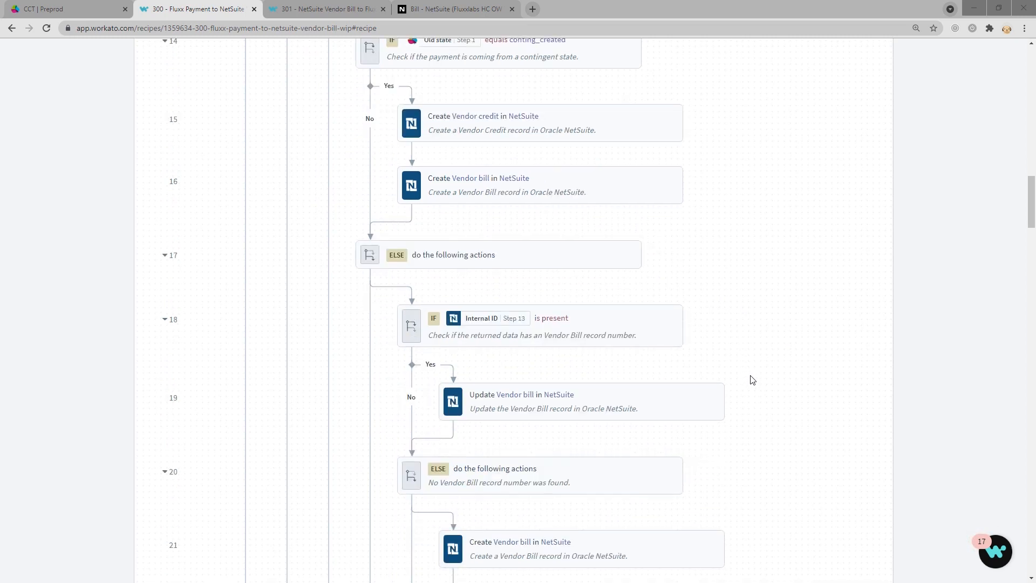
mouse_move(764, 399)
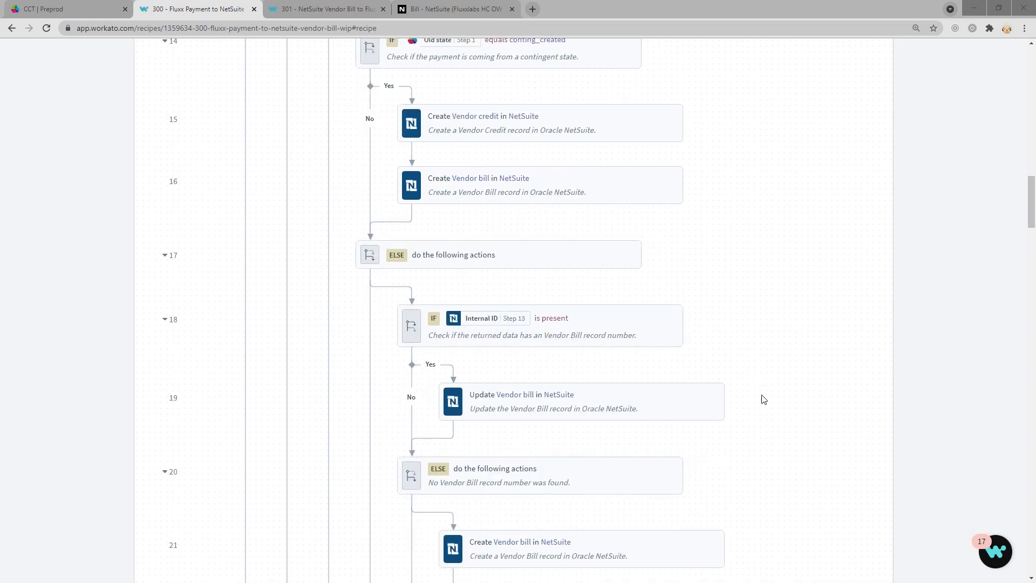
scroll(down, 3)
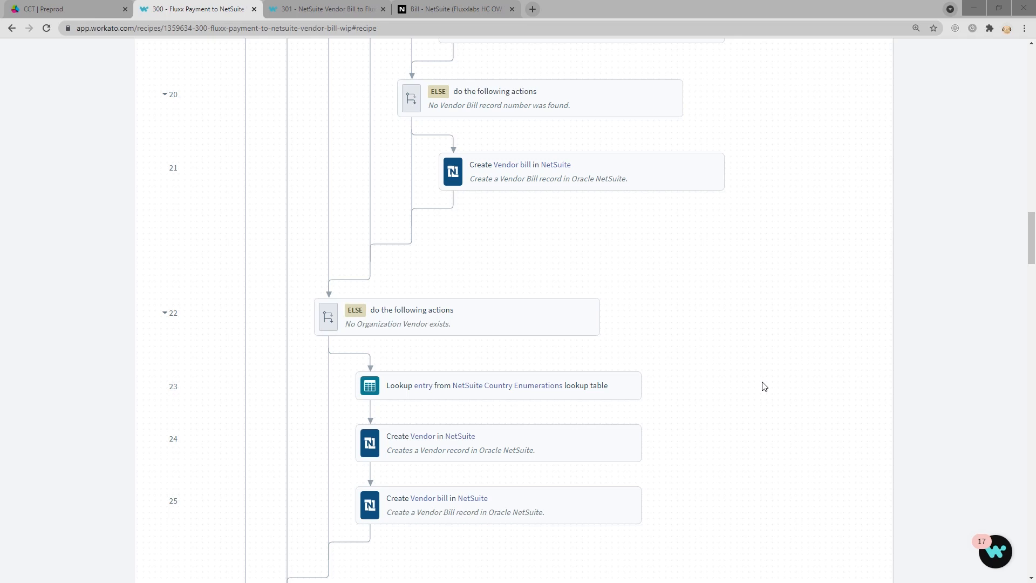
scroll(down, 3)
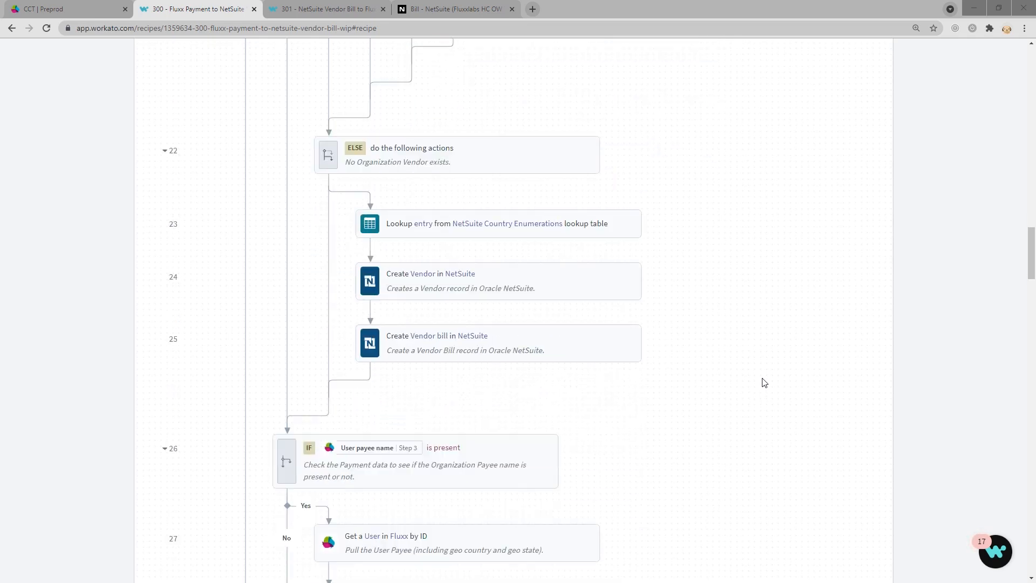
scroll(down, 3)
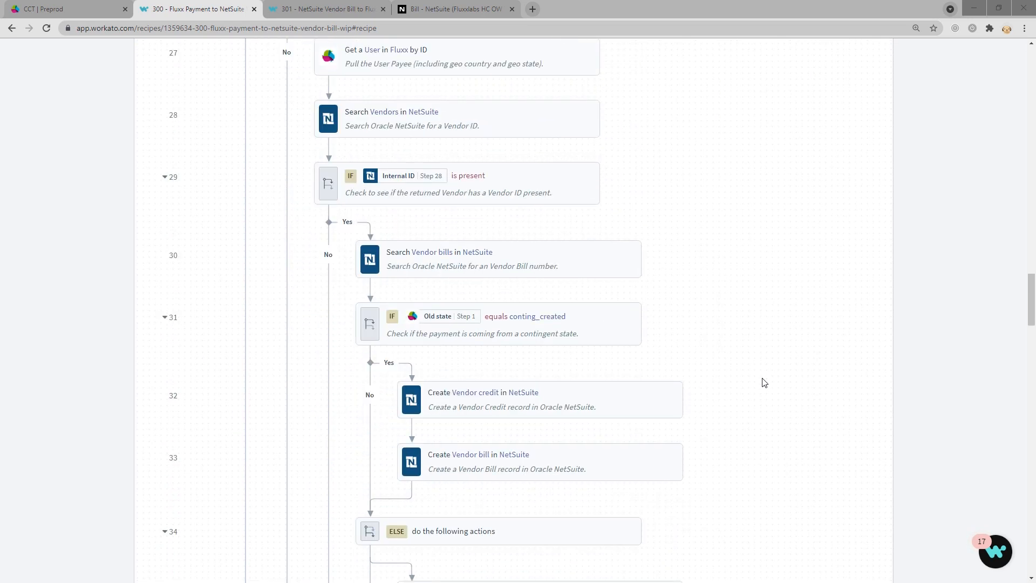
scroll(down, 3)
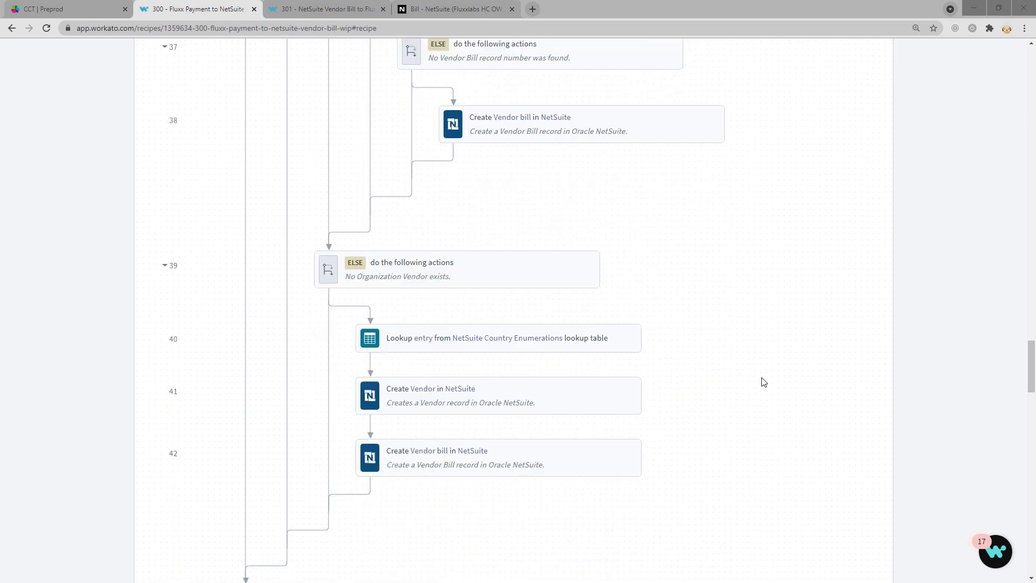
scroll(down, 3)
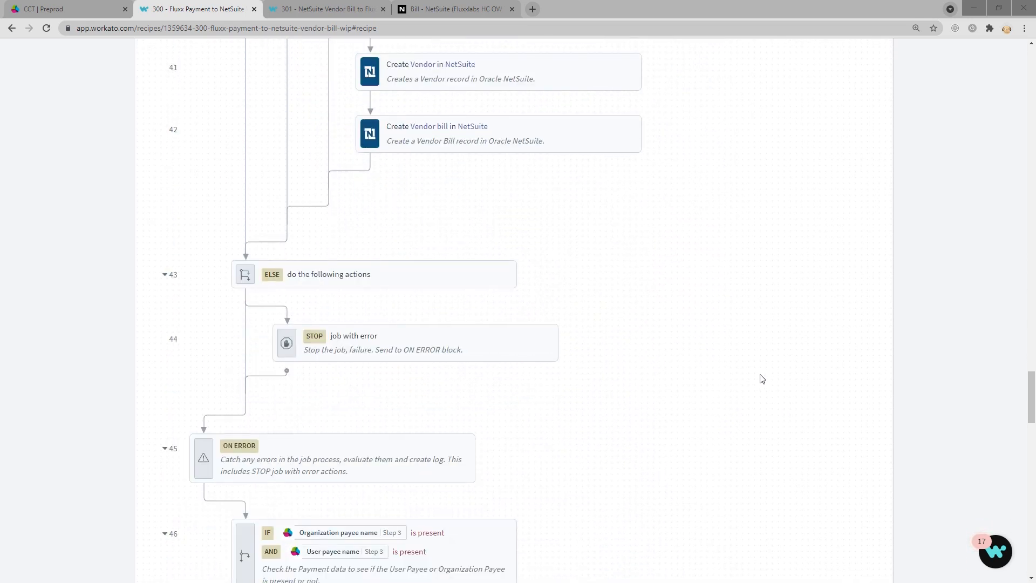
scroll(down, 3)
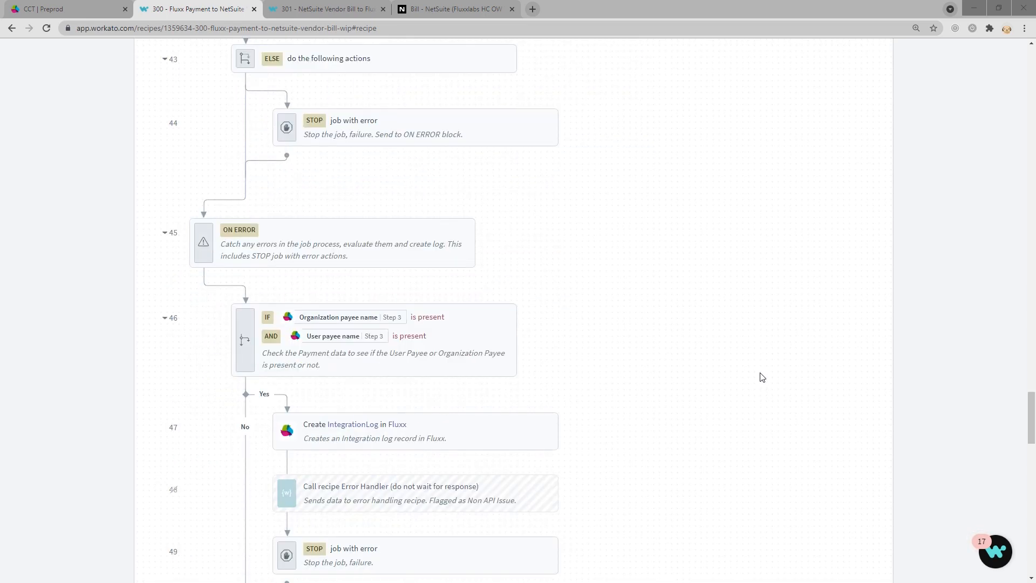
mouse_move(759, 374)
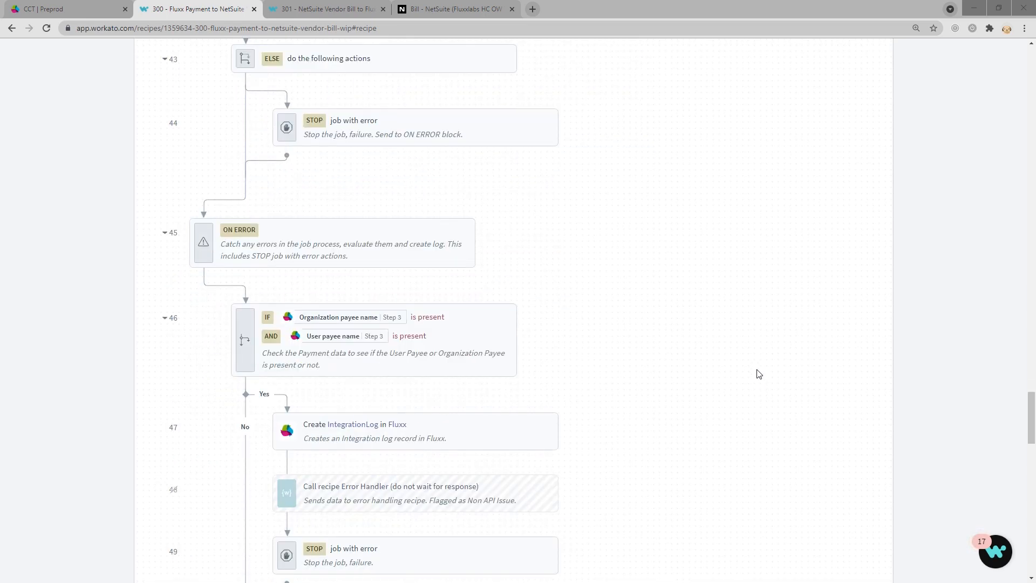
scroll(down, 3)
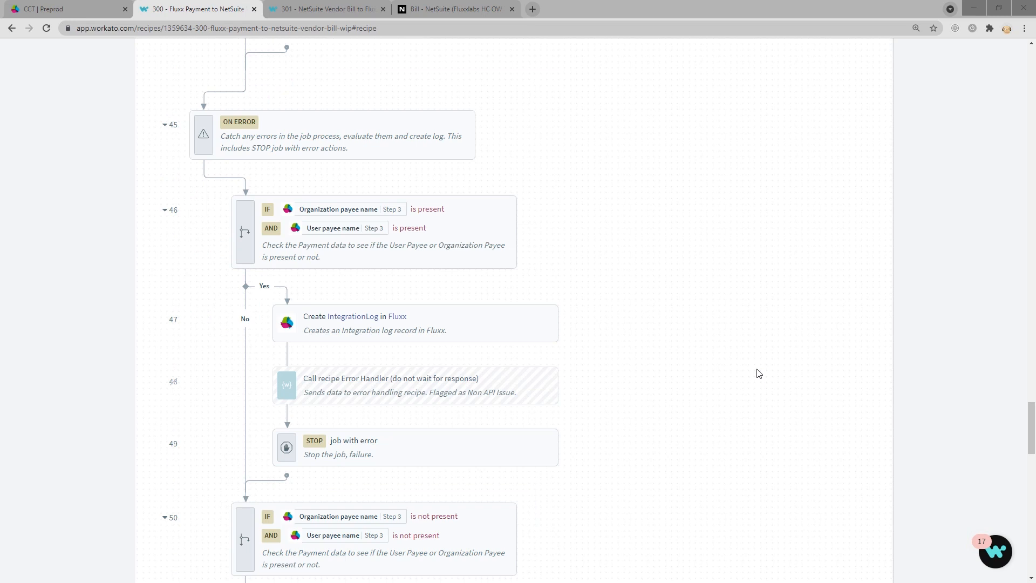
scroll(down, 3)
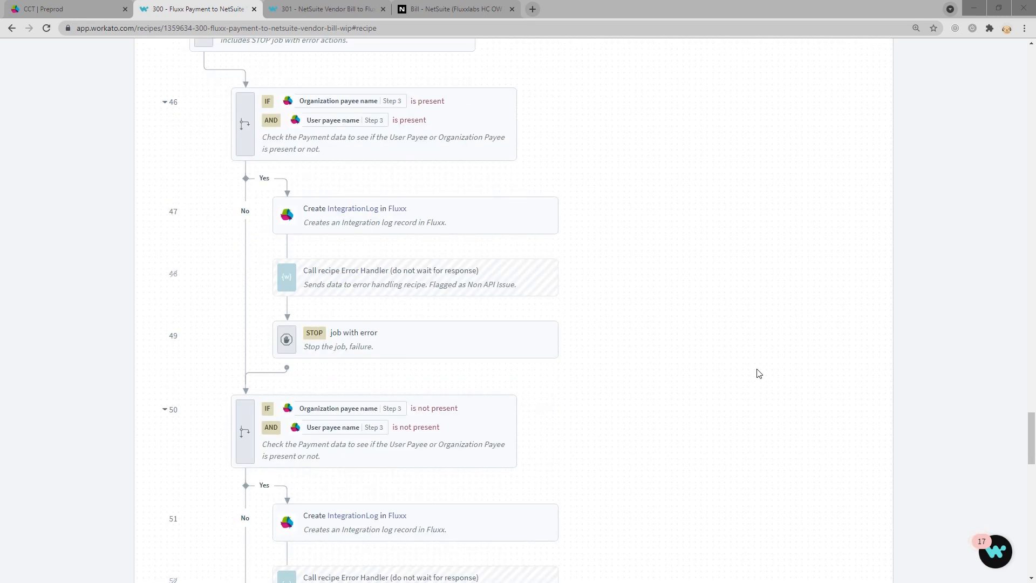
scroll(down, 3)
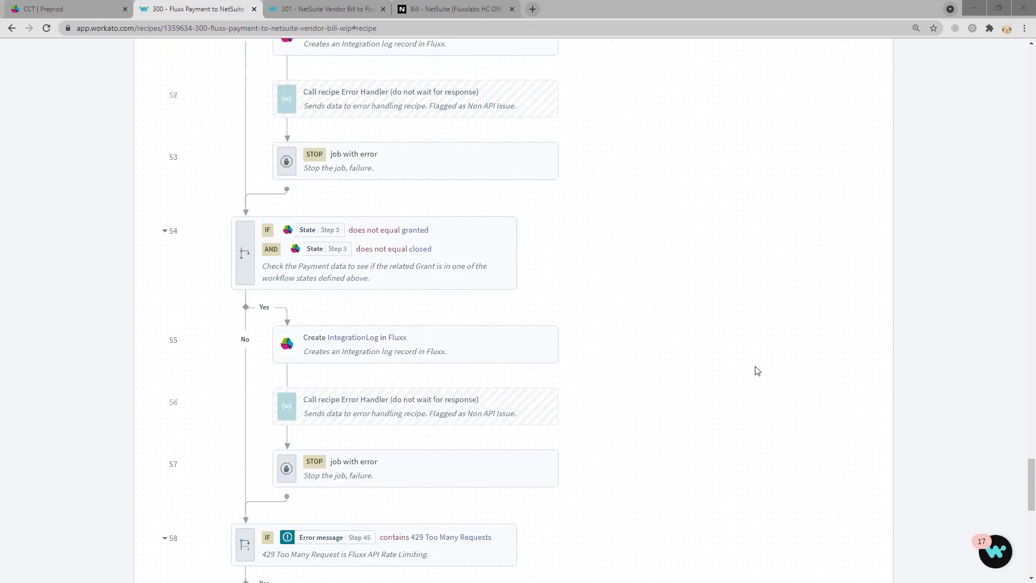
scroll(down, 3)
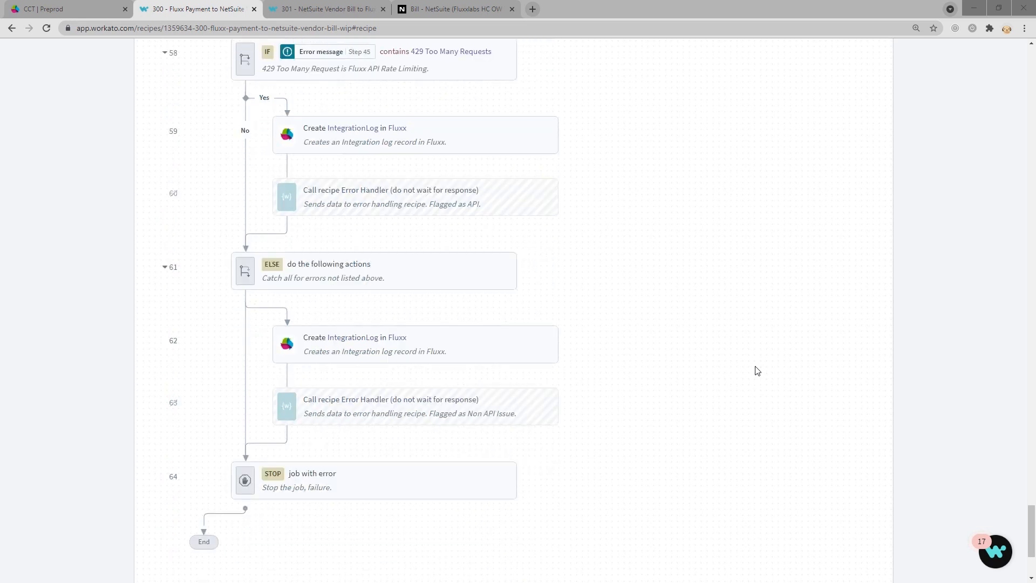
scroll(down, 3)
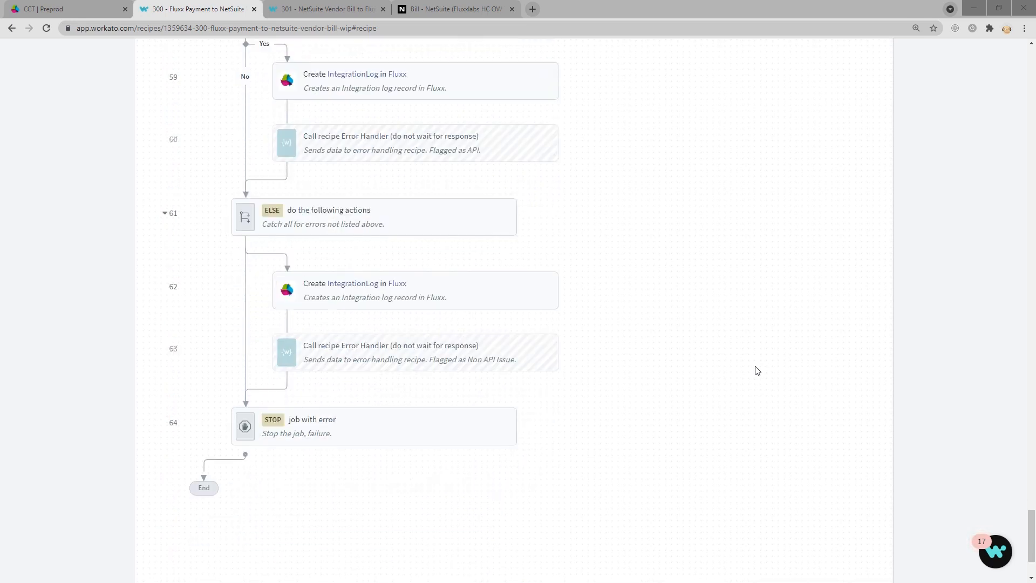
mouse_move(752, 385)
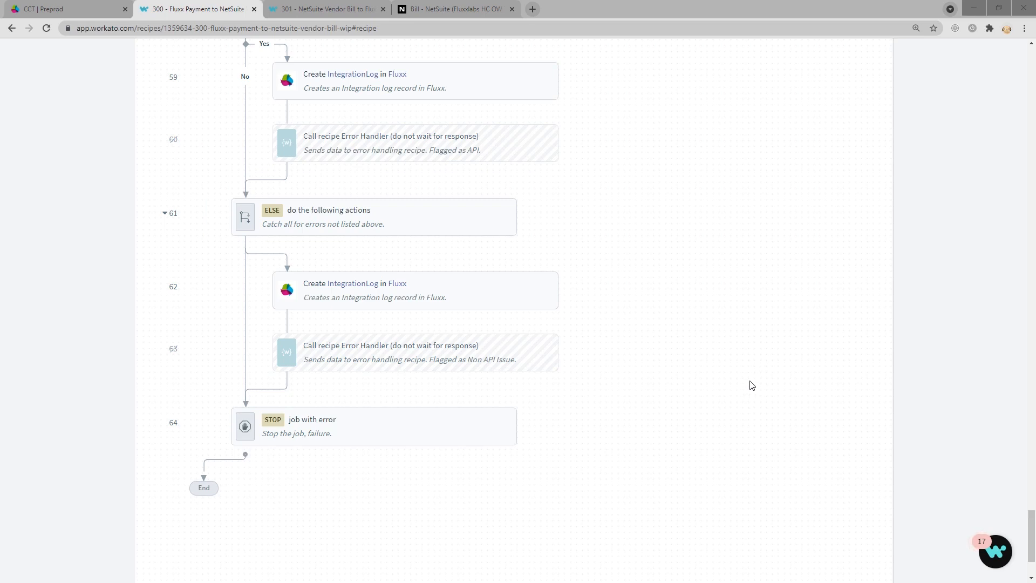
mouse_move(712, 368)
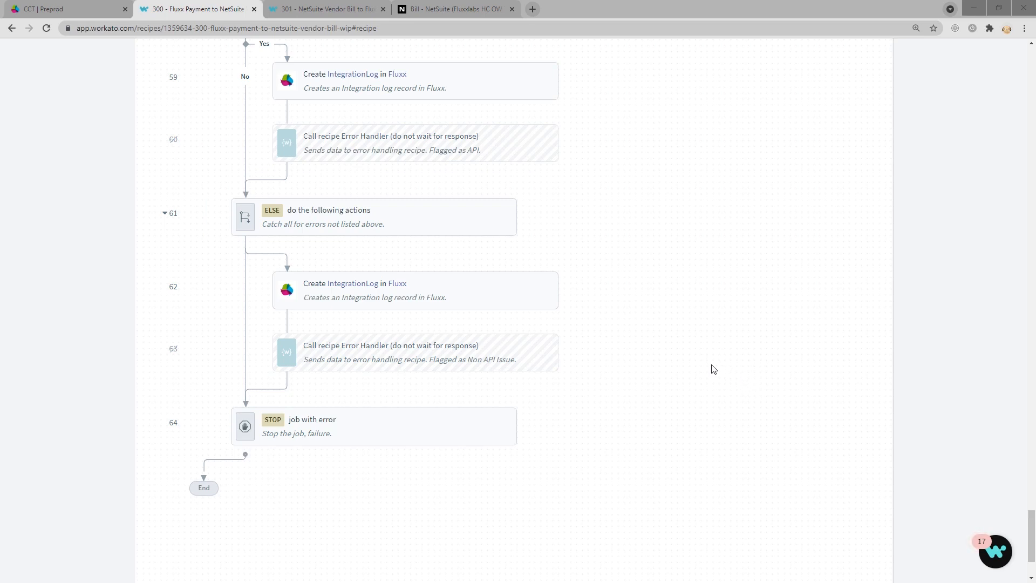
mouse_move(712, 365)
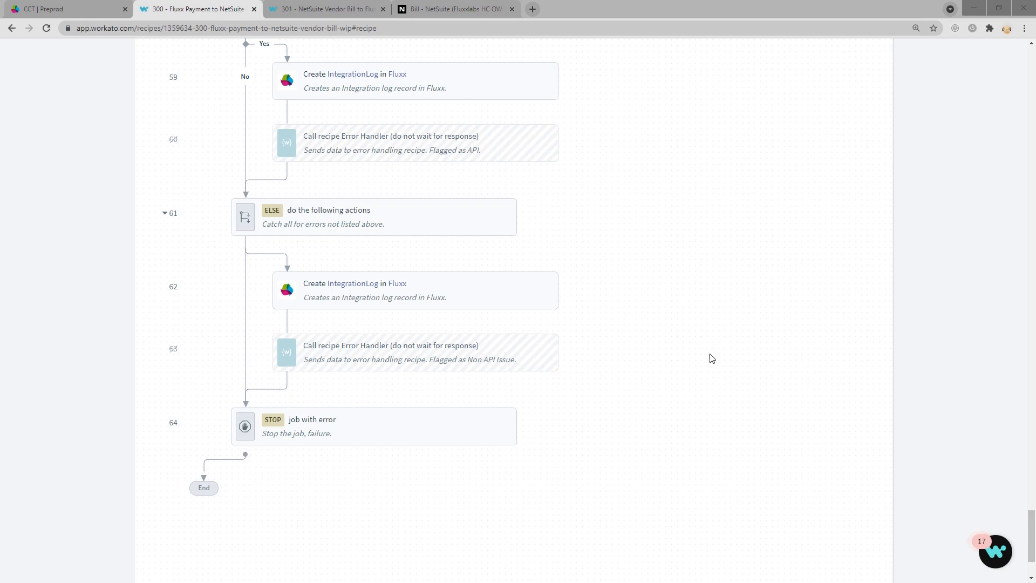
mouse_move(699, 368)
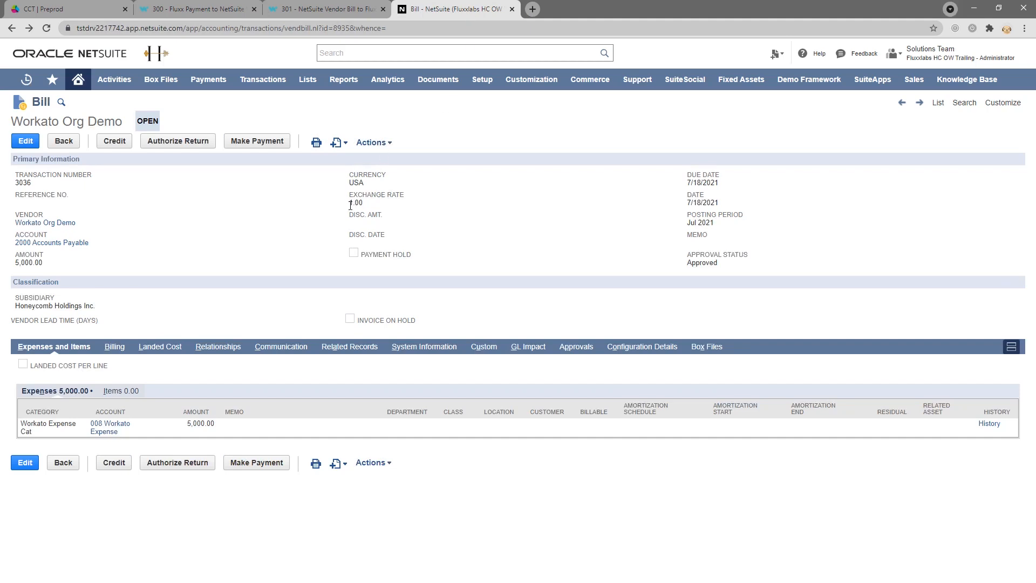
mouse_move(228, 207)
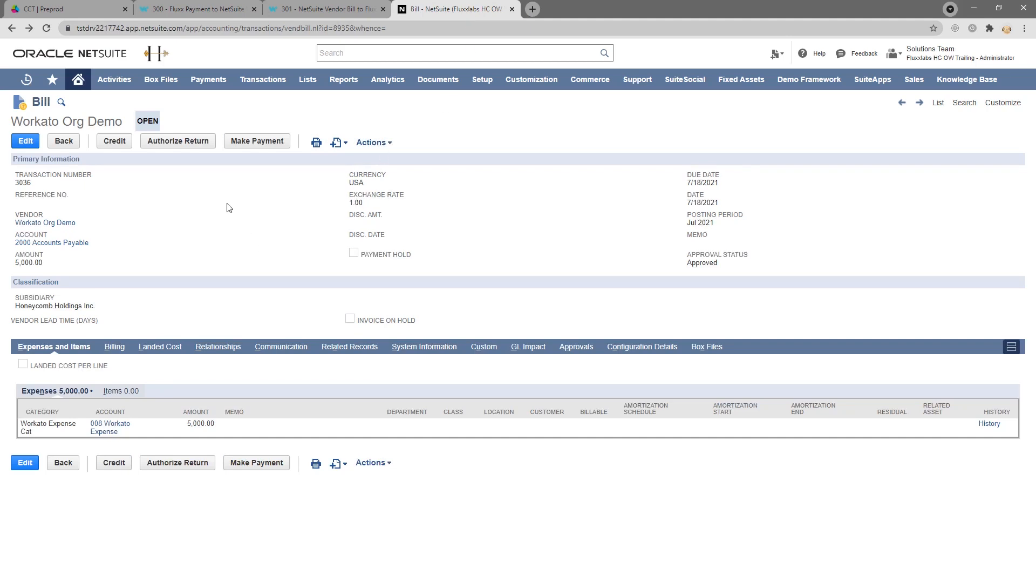
mouse_move(250, 173)
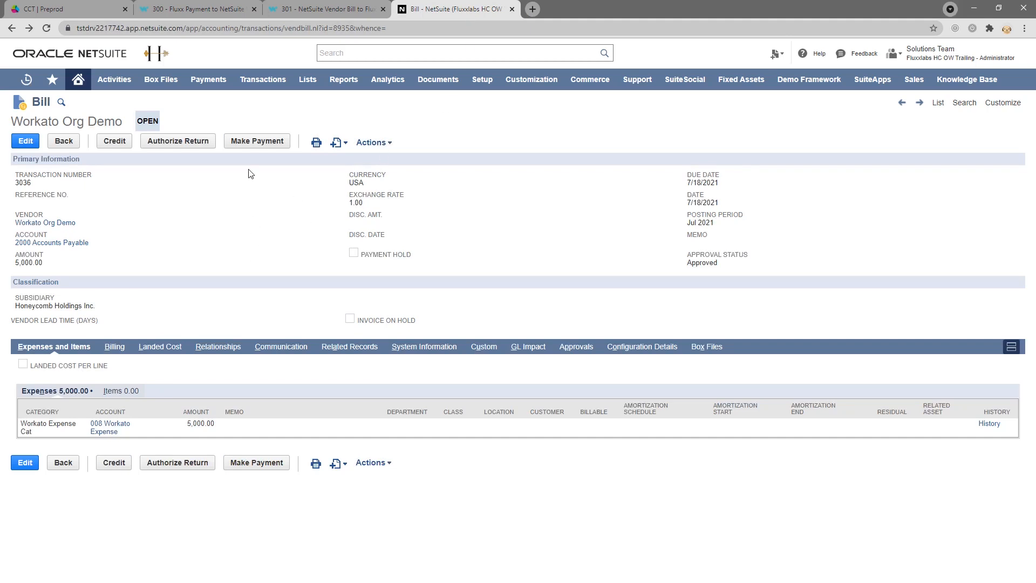
Pay bill 3036 in full with a saved $5,000.00 NetSuite bill payment
click(256, 141)
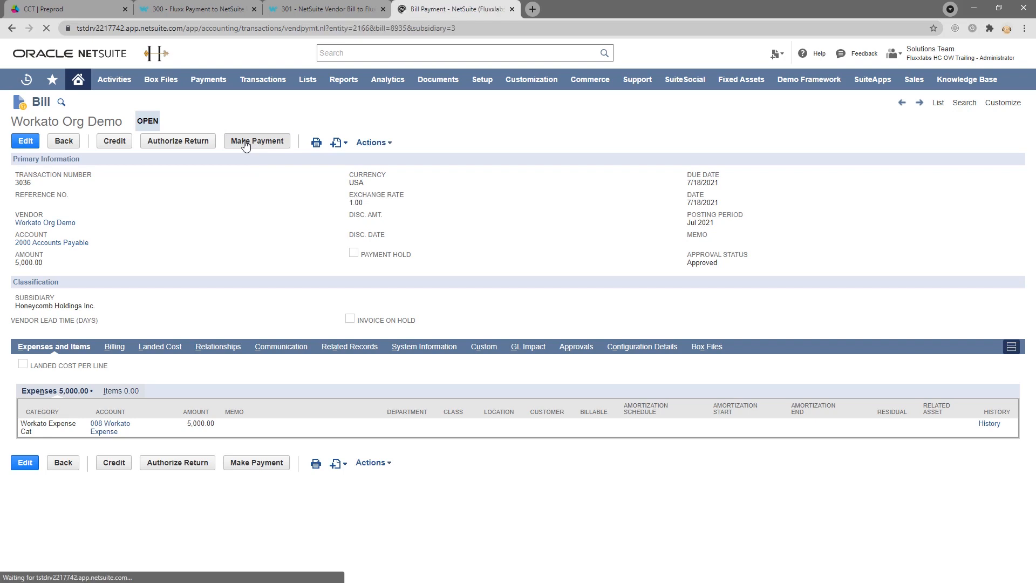
click(256, 141)
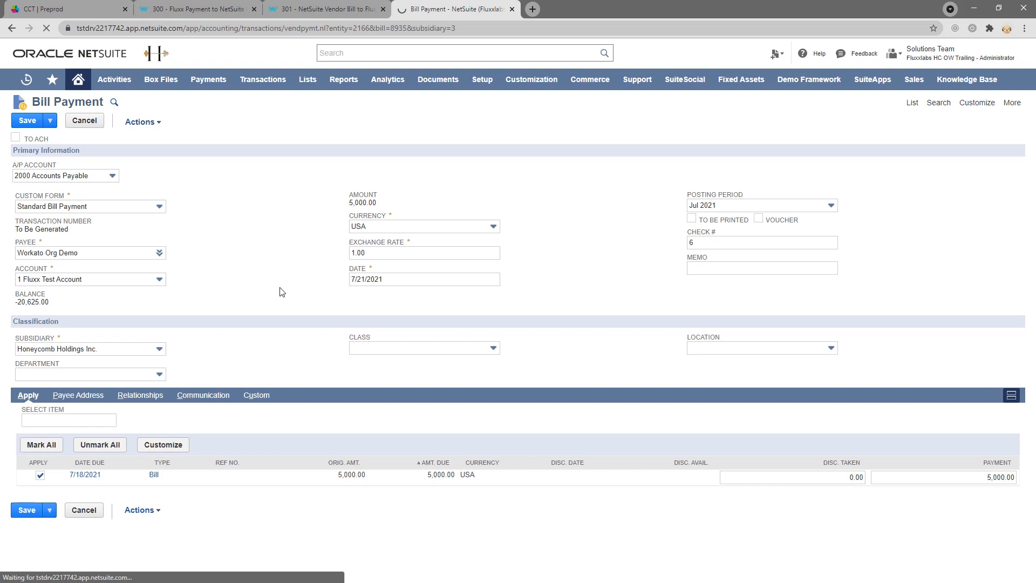
click(27, 121)
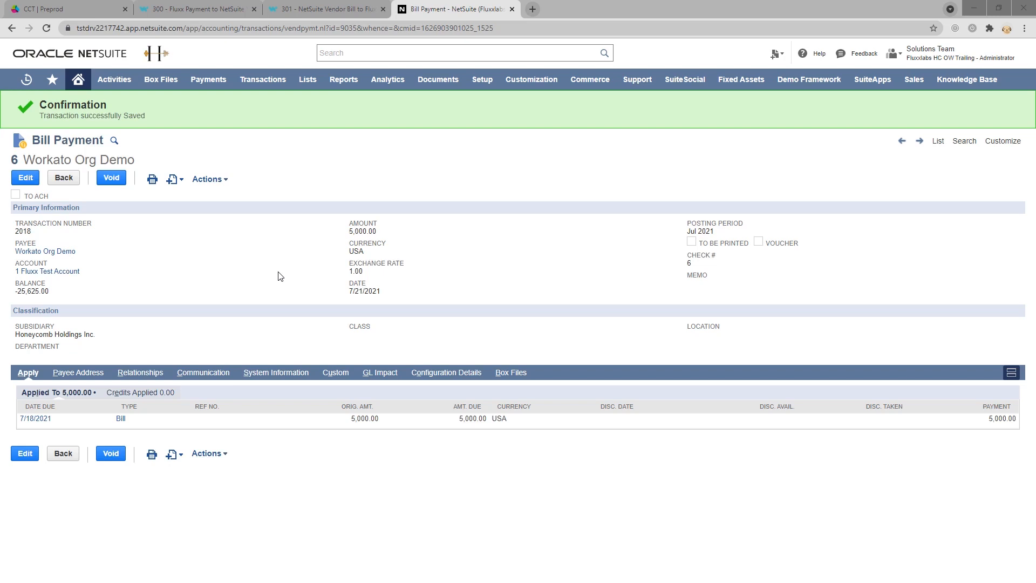
mouse_move(296, 274)
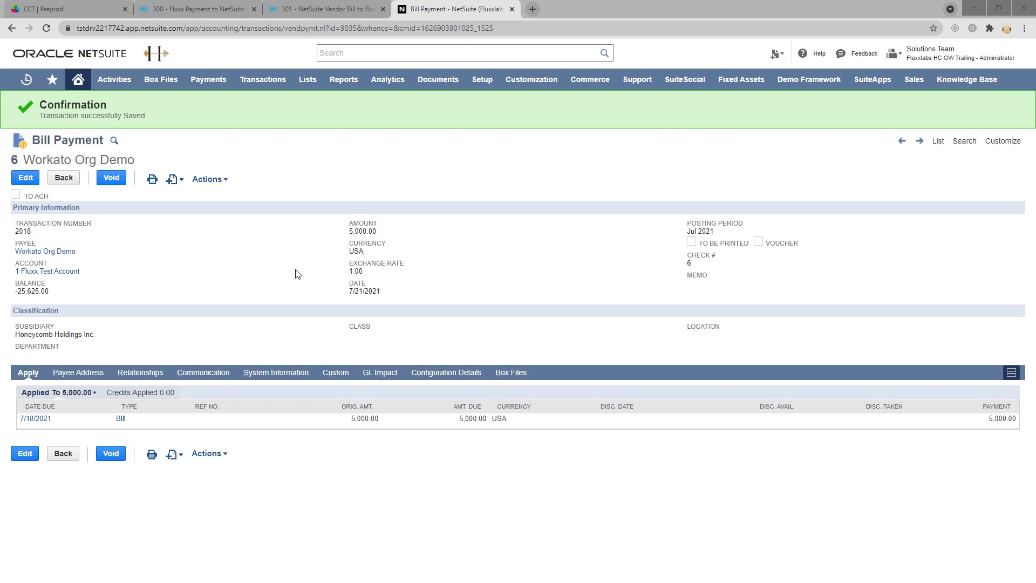
click(66, 8)
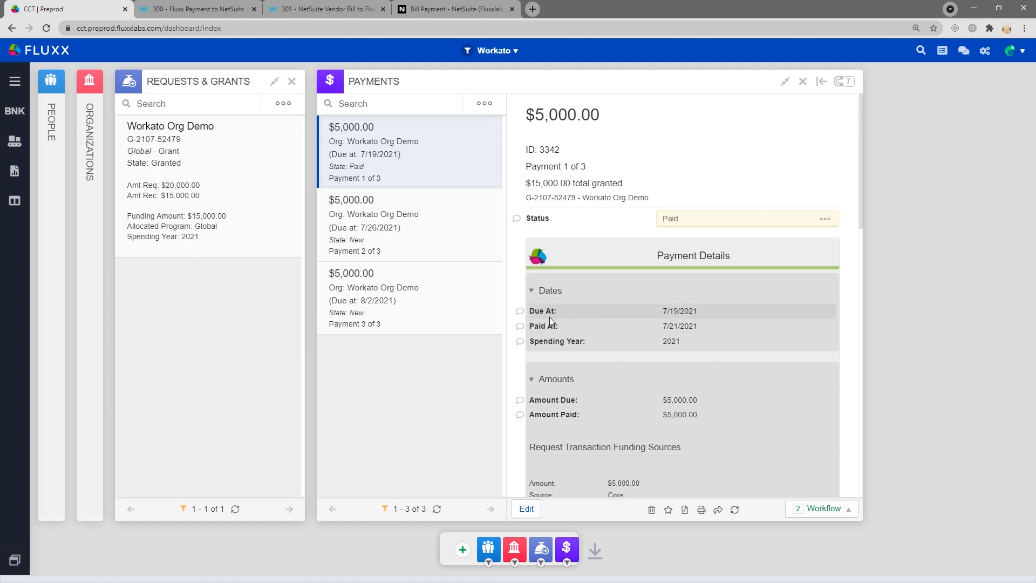
Confirm payment 1 of 3 shows Status Paid, paid at 7/21/2021
scroll(down, 3)
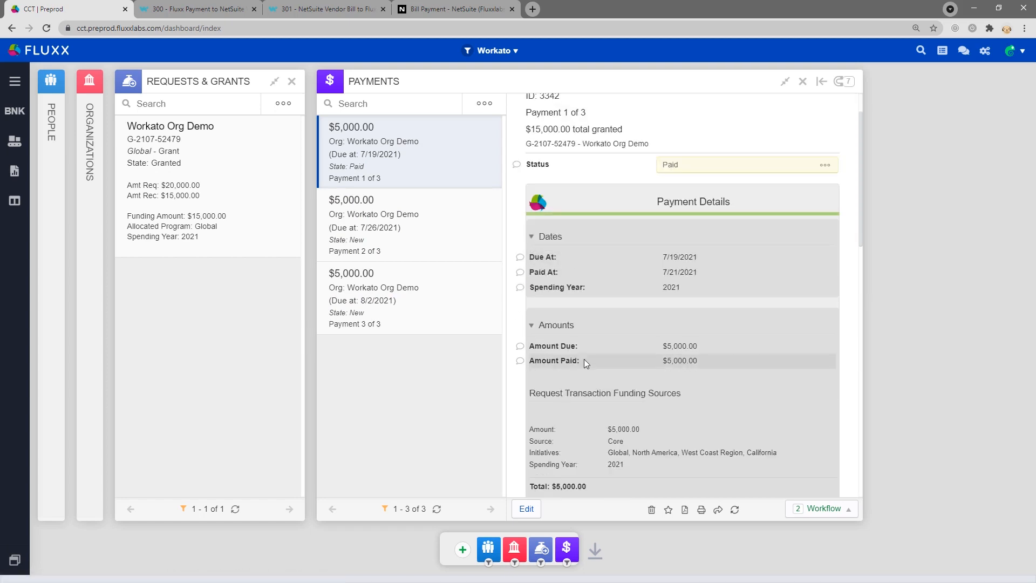
mouse_move(593, 362)
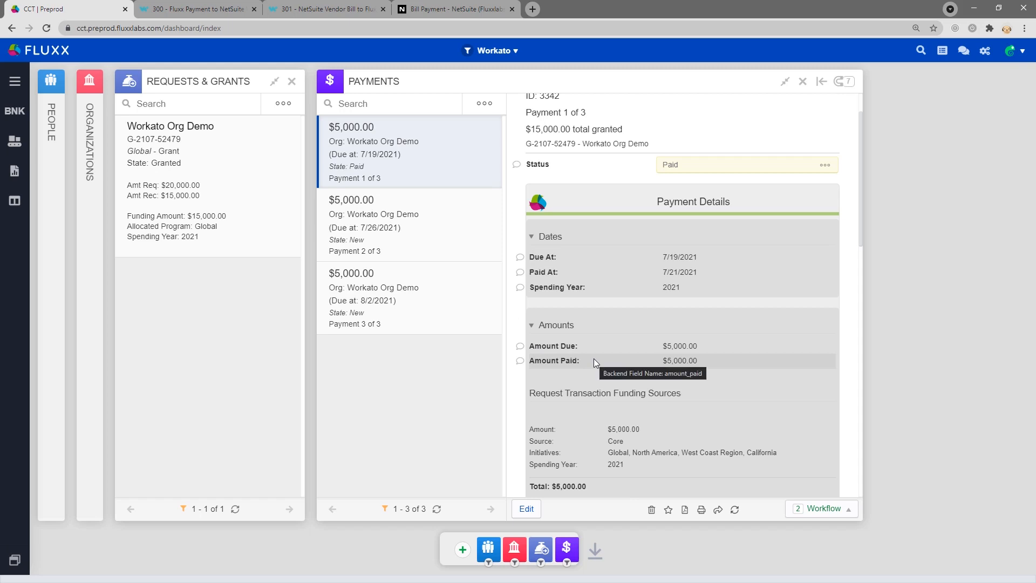
mouse_move(847, 364)
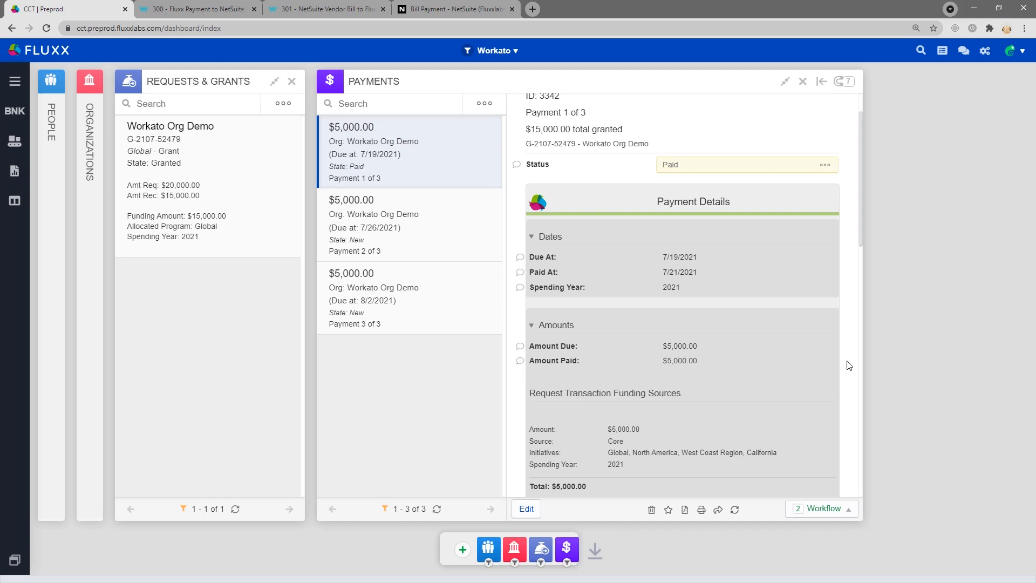
mouse_move(791, 333)
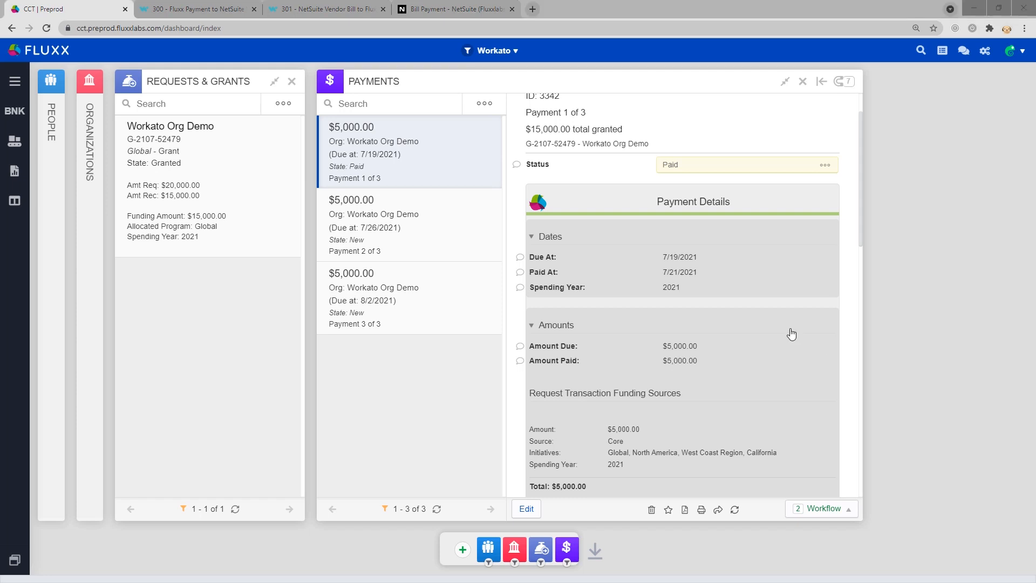
click(323, 9)
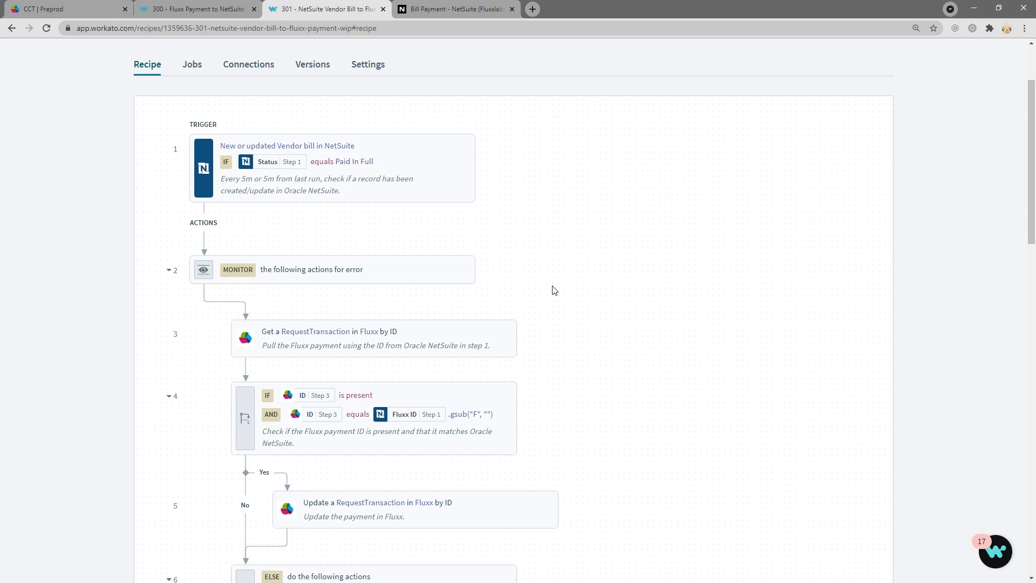
Scroll recipe 301 from the Paid In Full trigger through error handlers to End
scroll(down, 3)
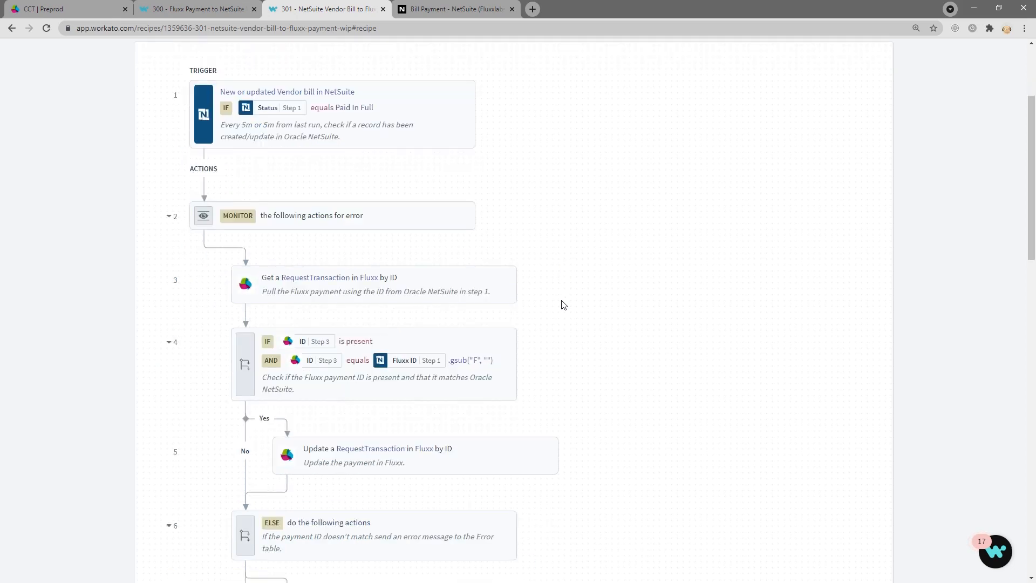
scroll(down, 3)
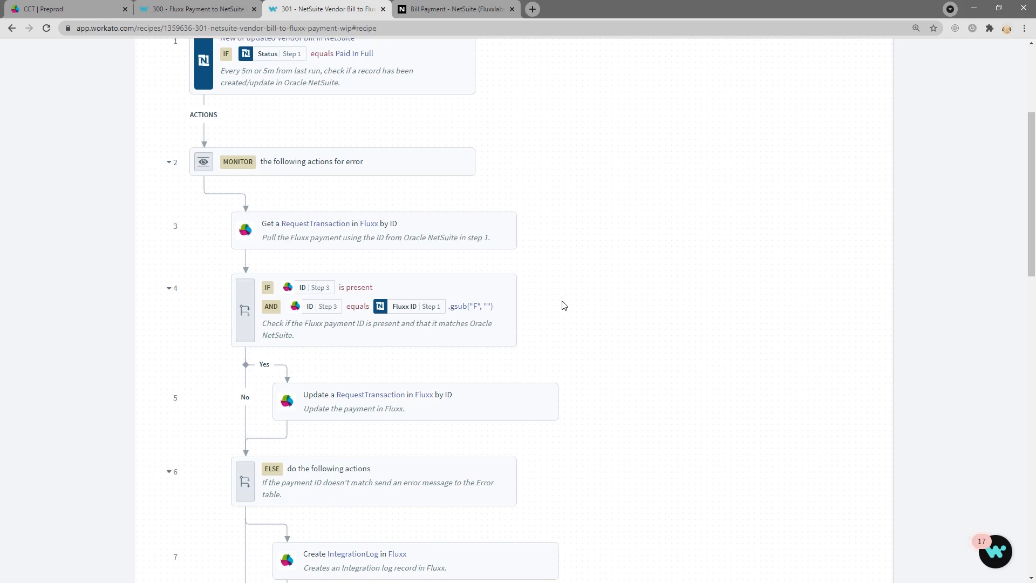
scroll(down, 3)
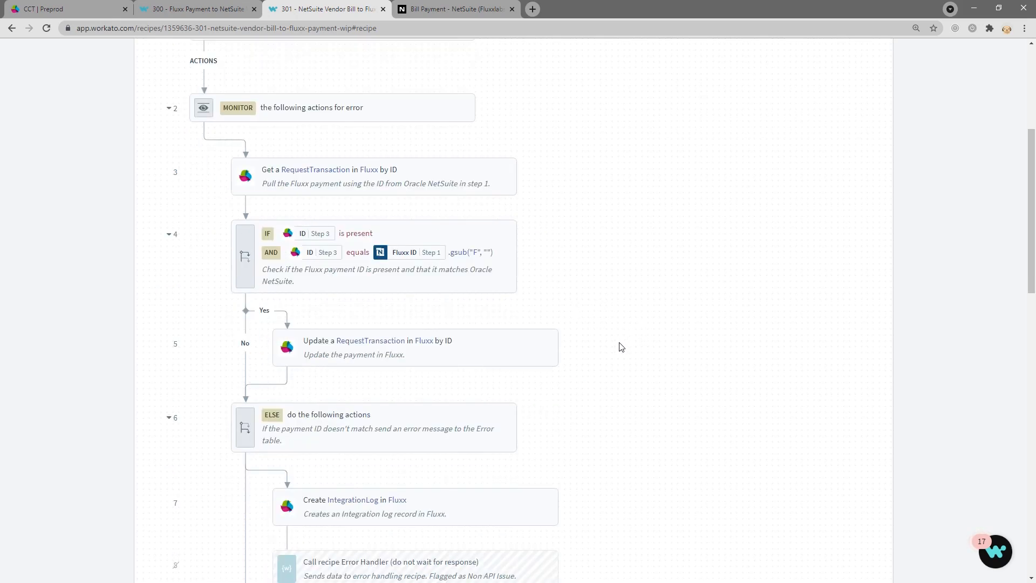
scroll(down, 3)
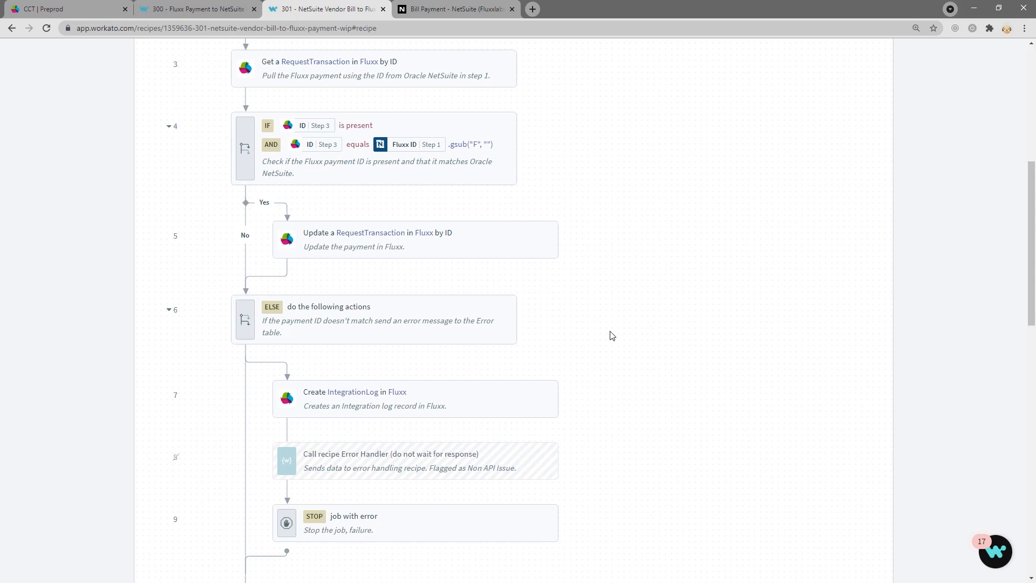
scroll(down, 3)
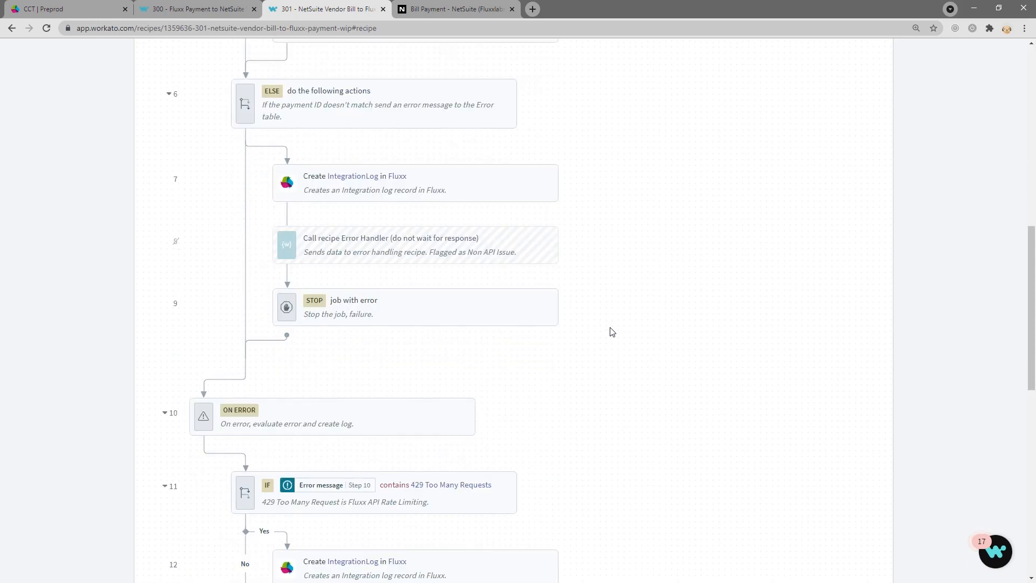
scroll(down, 3)
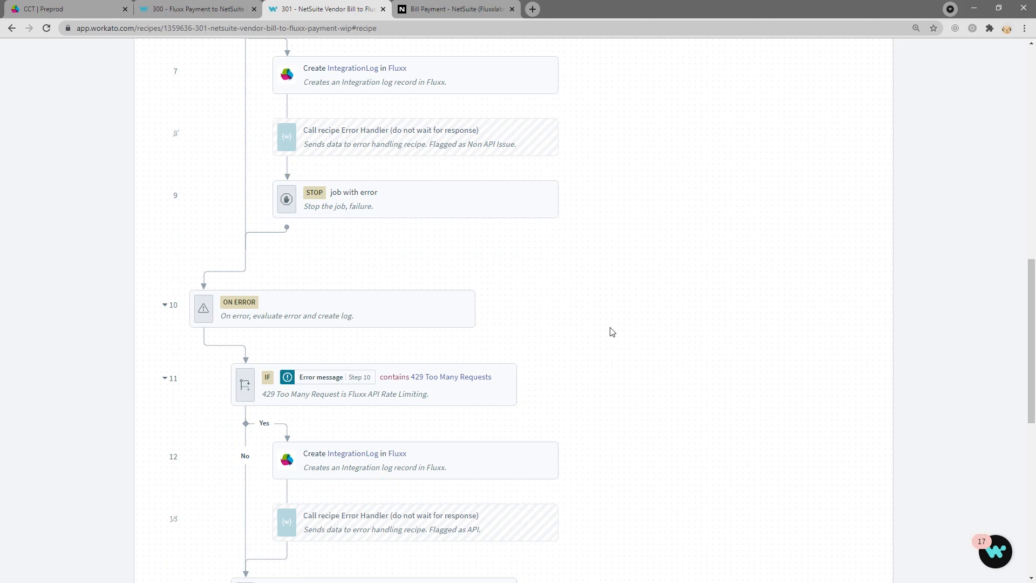
scroll(down, 3)
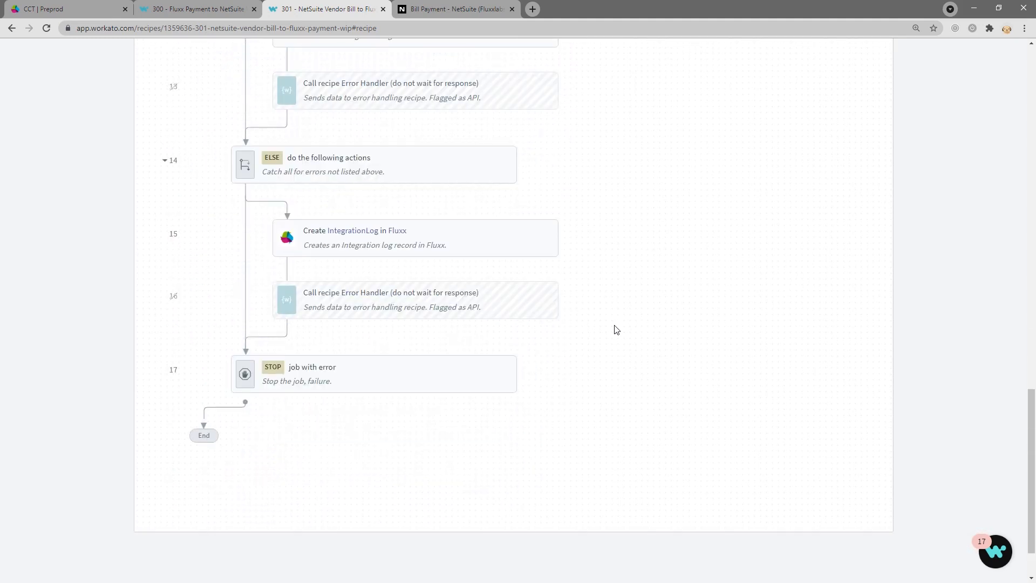